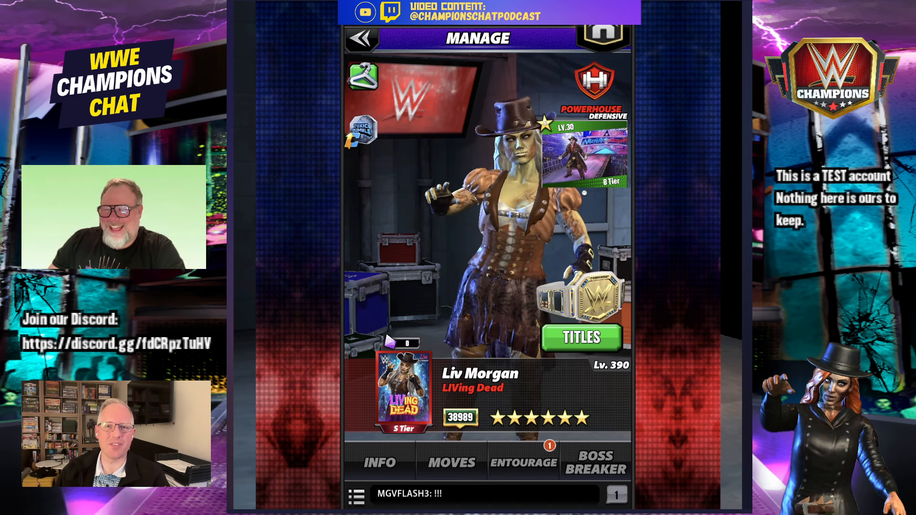
Step: Inspect Liv Morgan's moment and skill plates, then open the Hell match against Jade Cargill
click(589, 157)
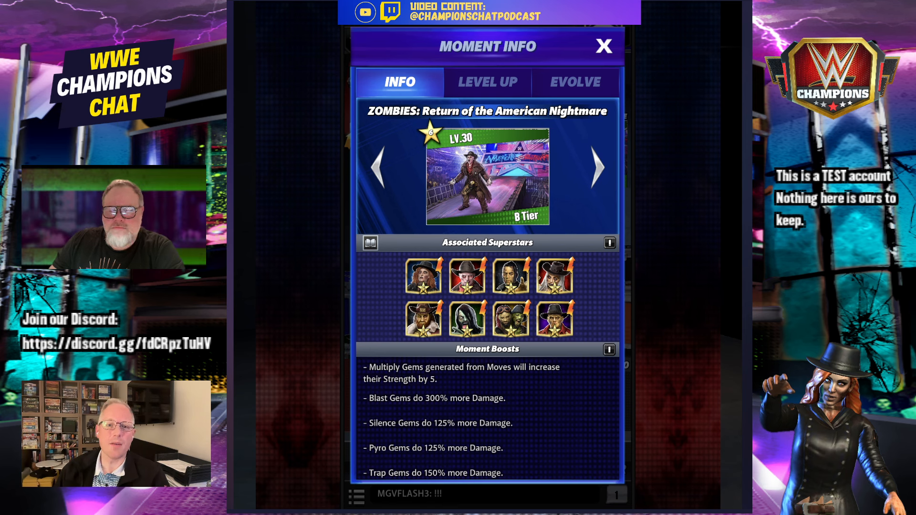
scroll(down, 3)
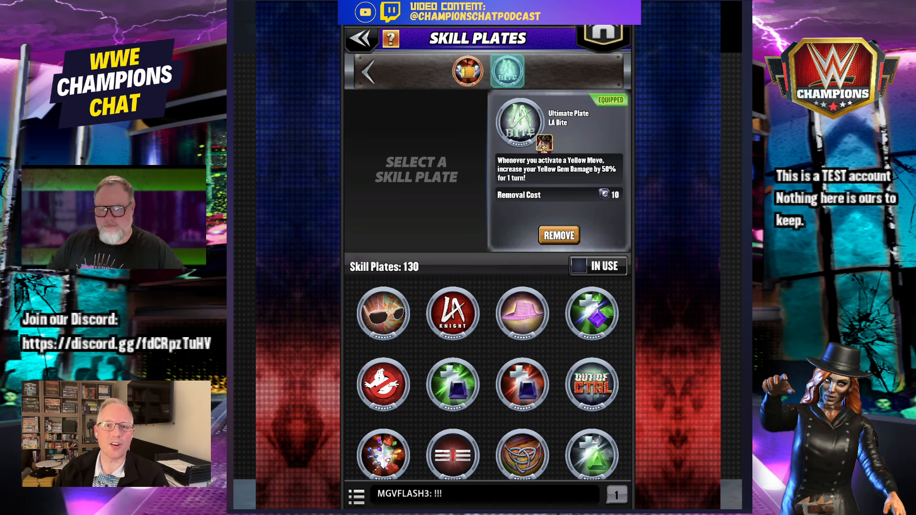
click(467, 70)
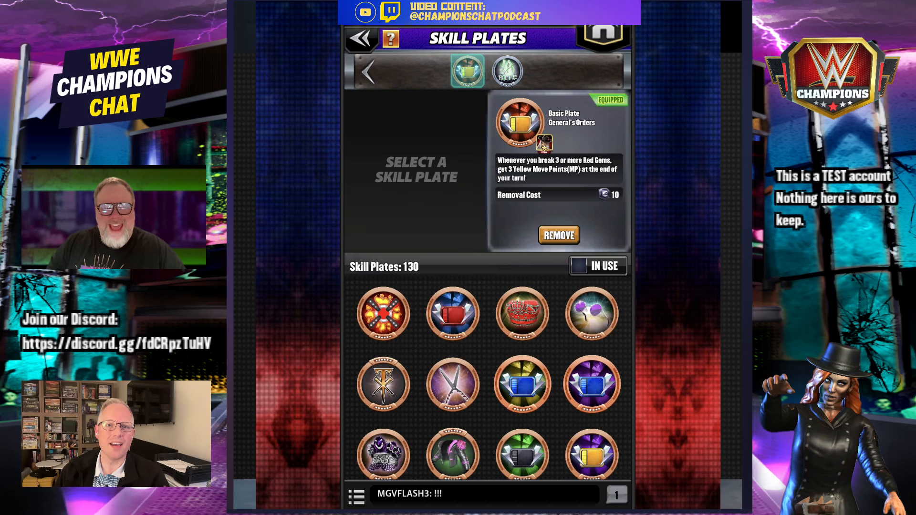
click(361, 39)
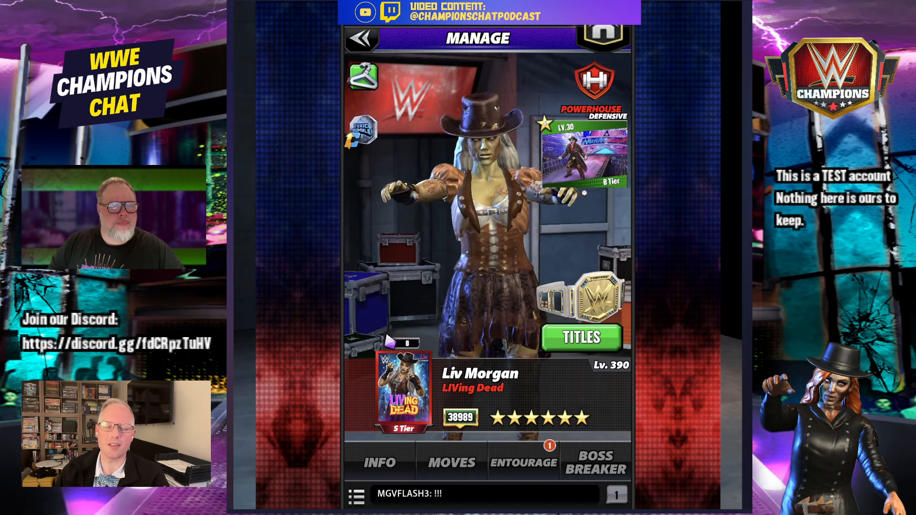
click(451, 463)
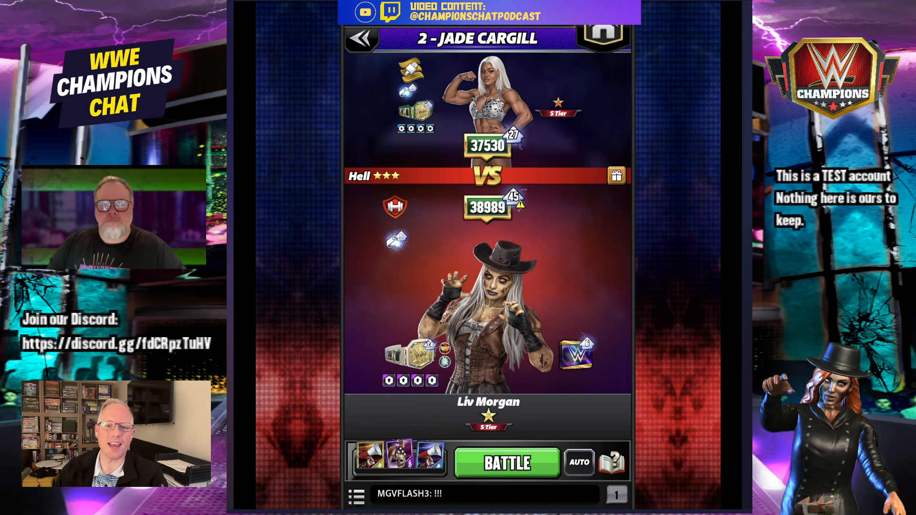
Step: Start the Hell match against Jade Cargill and skip the match introduction
click(507, 462)
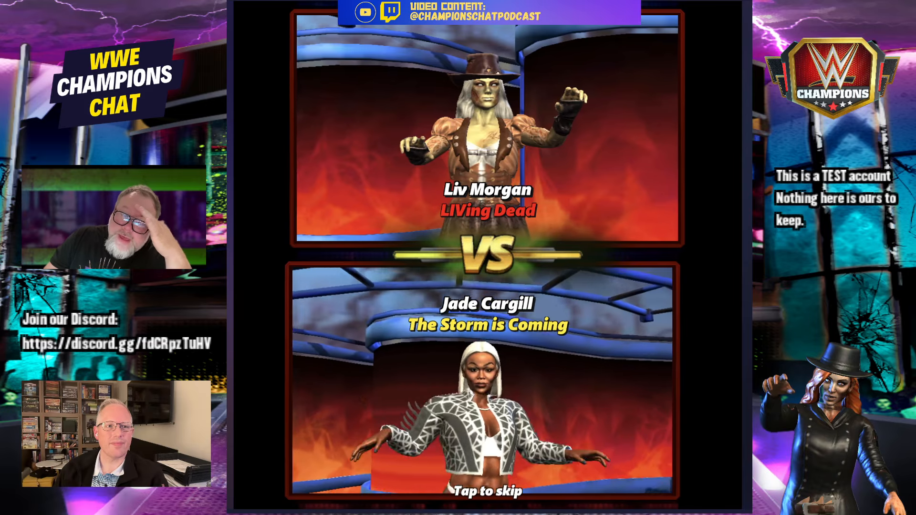
click(485, 490)
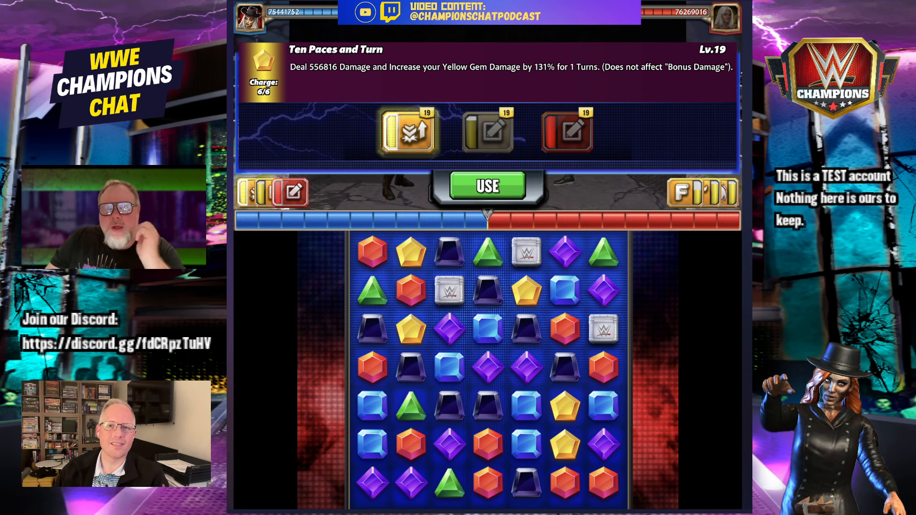
Step: Check the Yellow gem damage (578442) and land Ten Paces and Turn on Jade Cargill
click(487, 186)
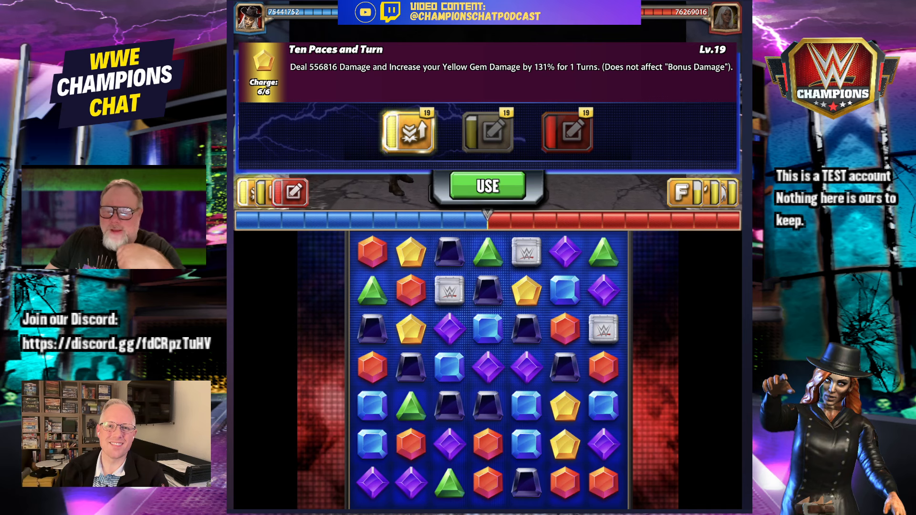
click(488, 186)
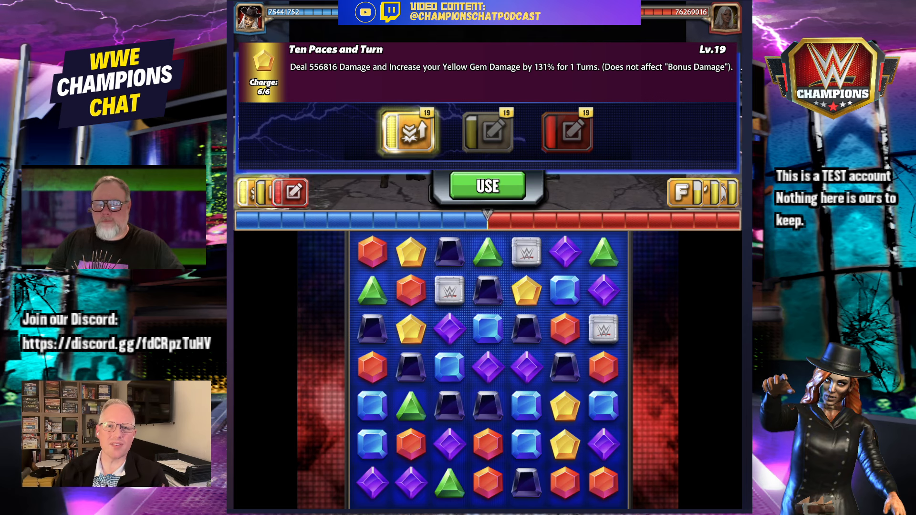
click(487, 186)
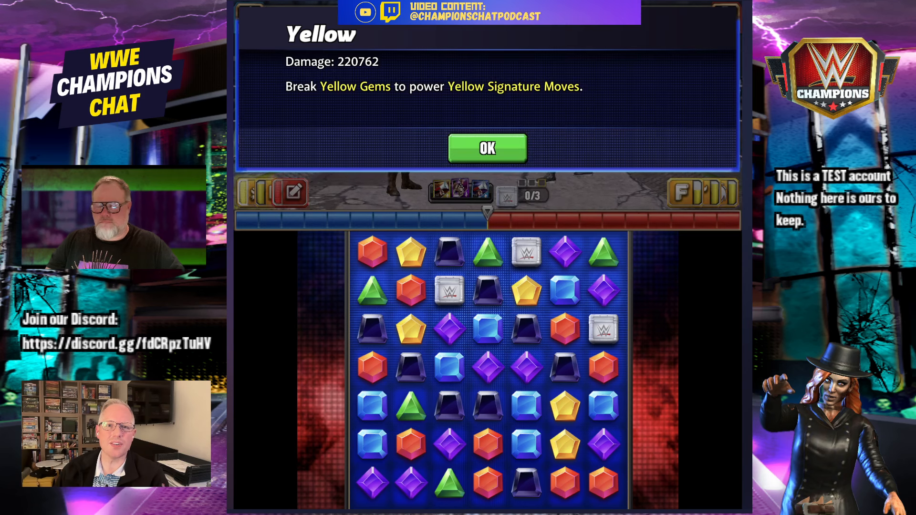
click(487, 148)
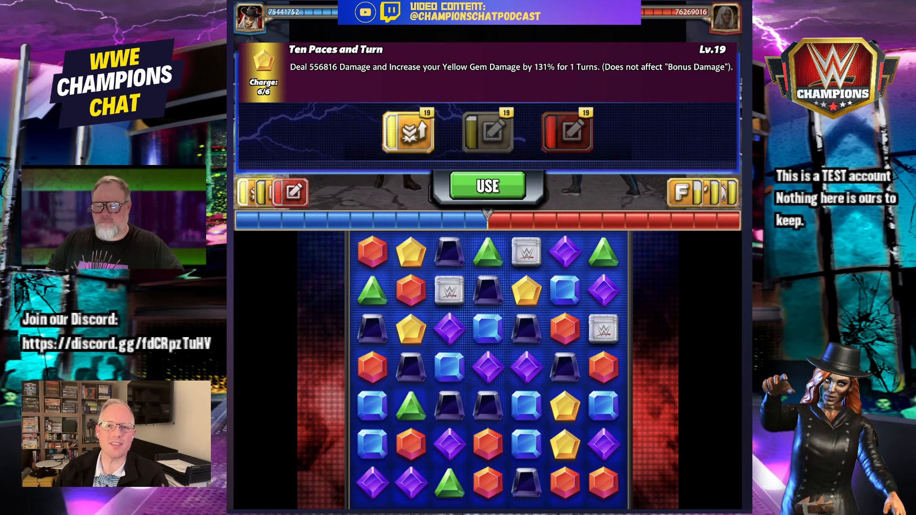
click(488, 186)
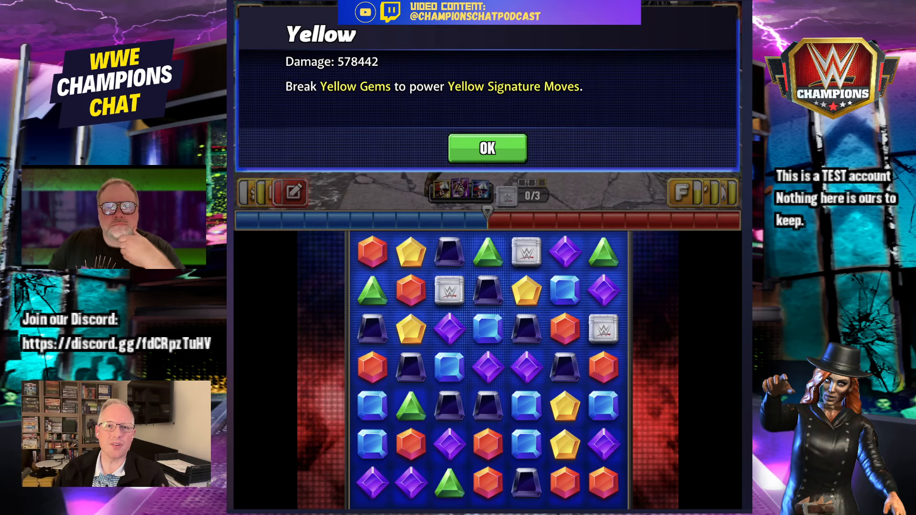
click(487, 148)
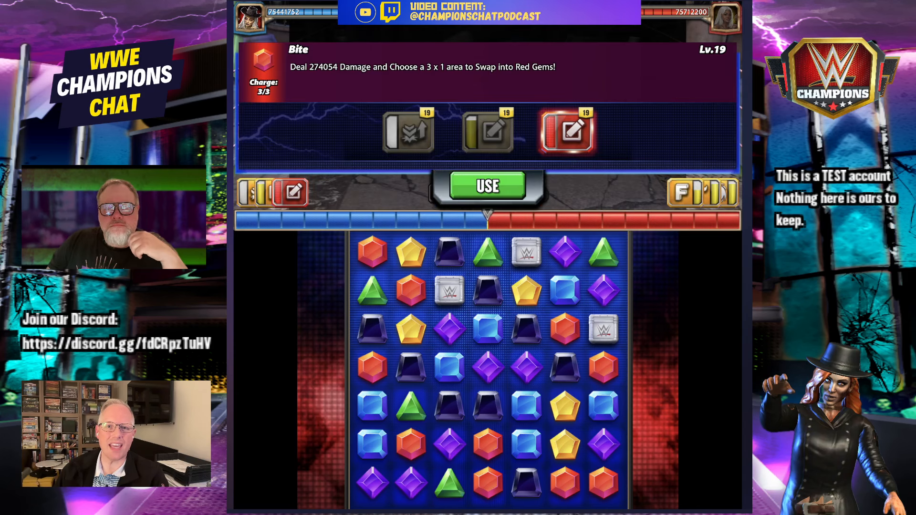
Step: Dismiss the Yellow damage popup and finish Jade Cargill with Face Eraser for three stars
click(487, 186)
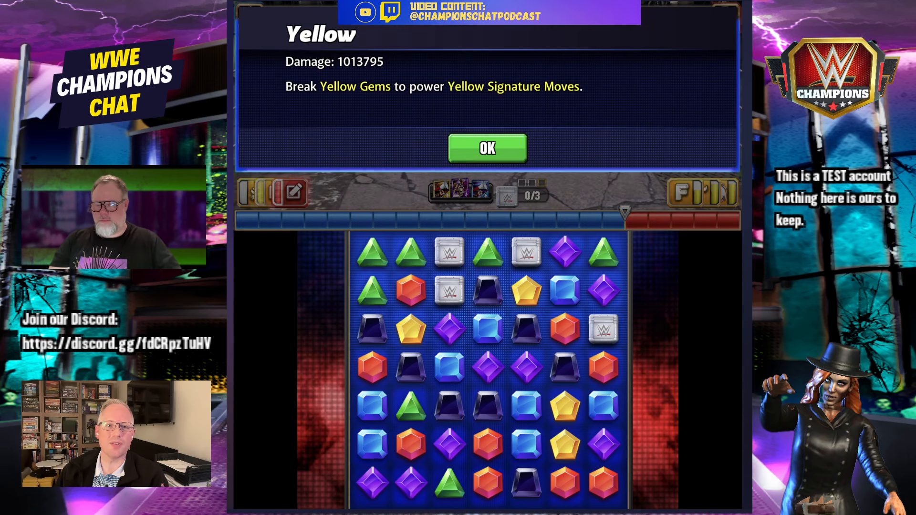
click(486, 148)
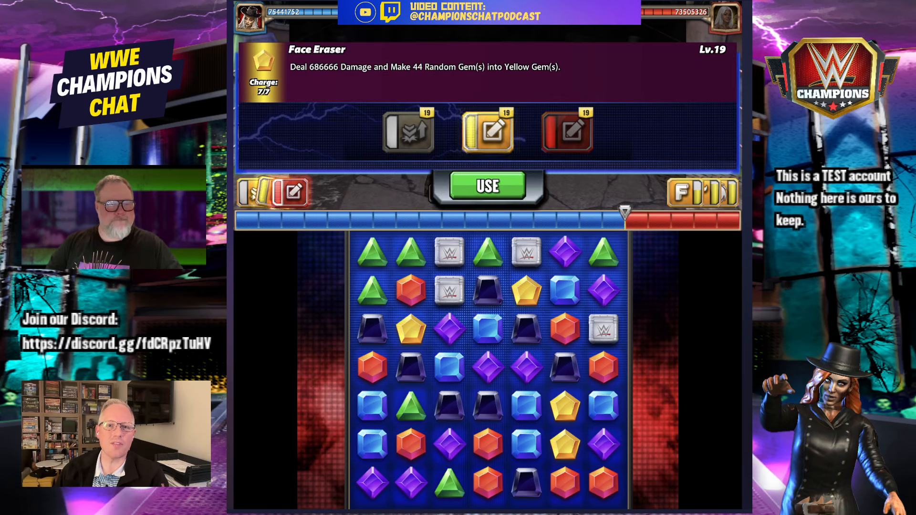
click(487, 186)
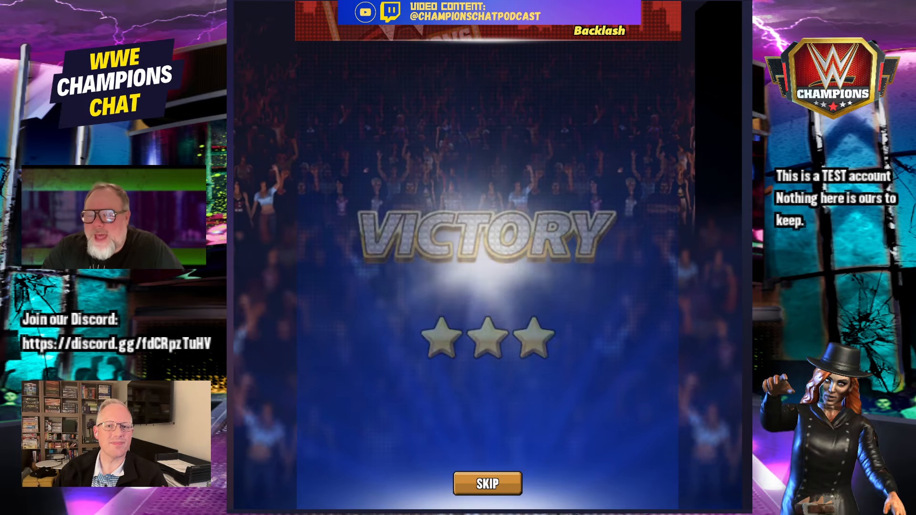
Step: Skip the victory animation and loot box rewards, returning to the event map
click(487, 483)
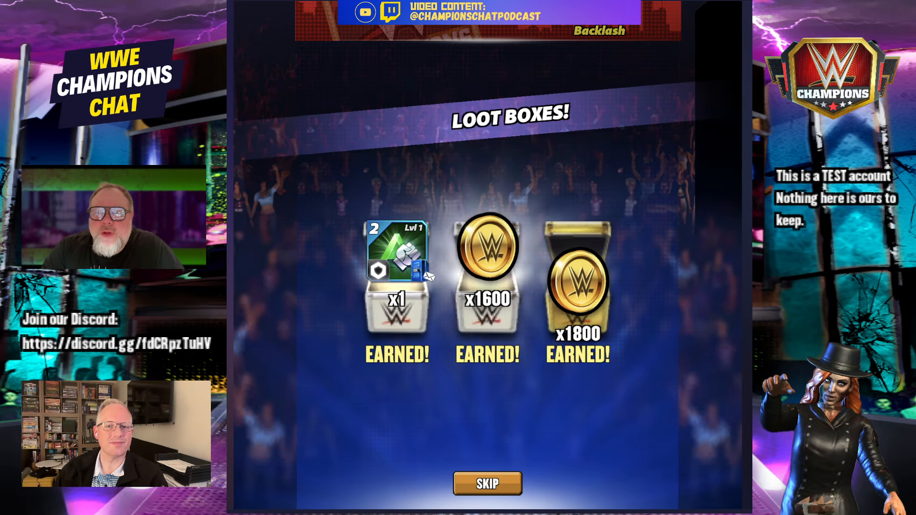
click(487, 483)
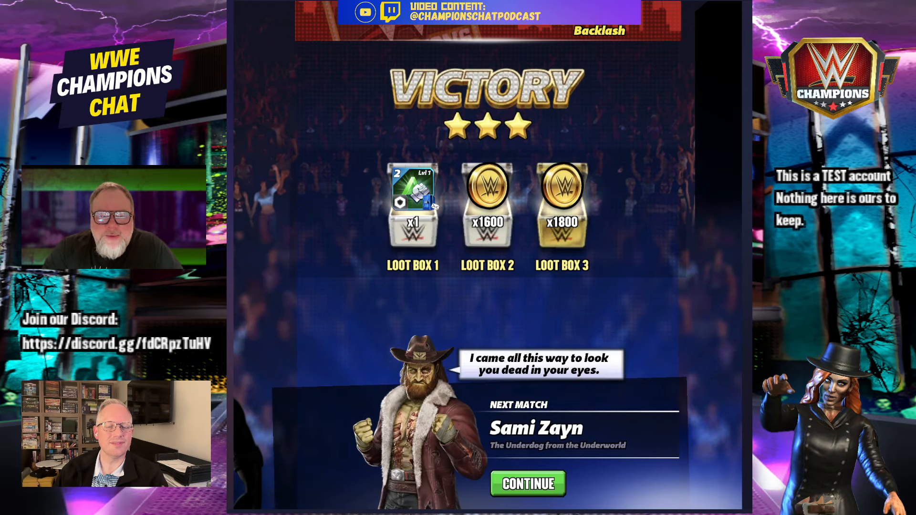
click(529, 484)
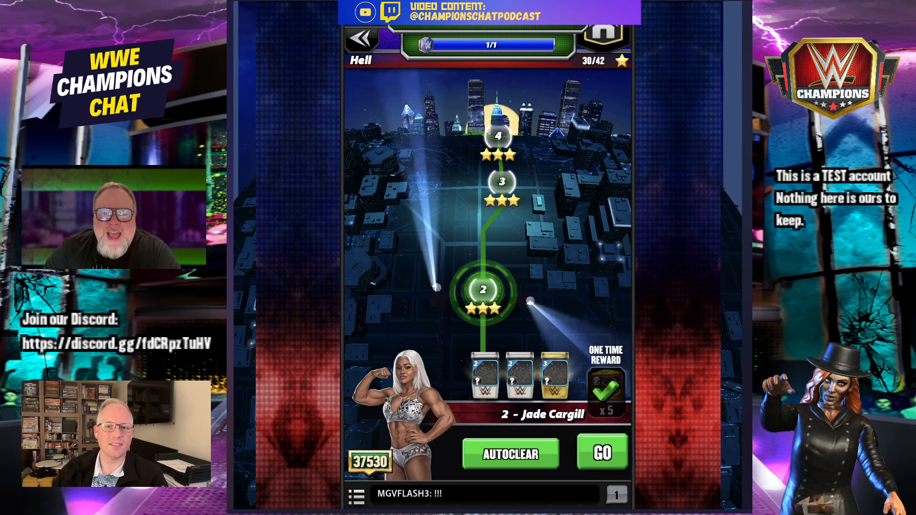
click(602, 453)
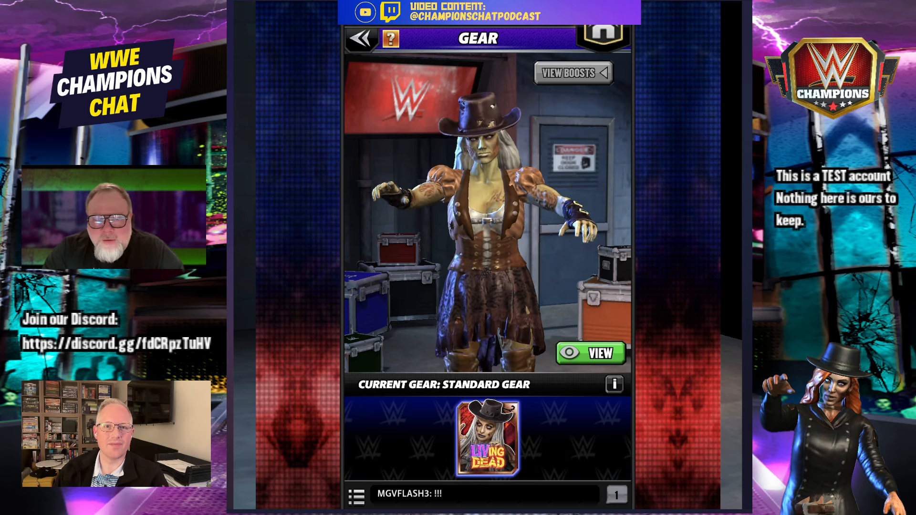
Step: Go back from the Gear screen to Liv Morgan's level-390 Manage overview
click(361, 39)
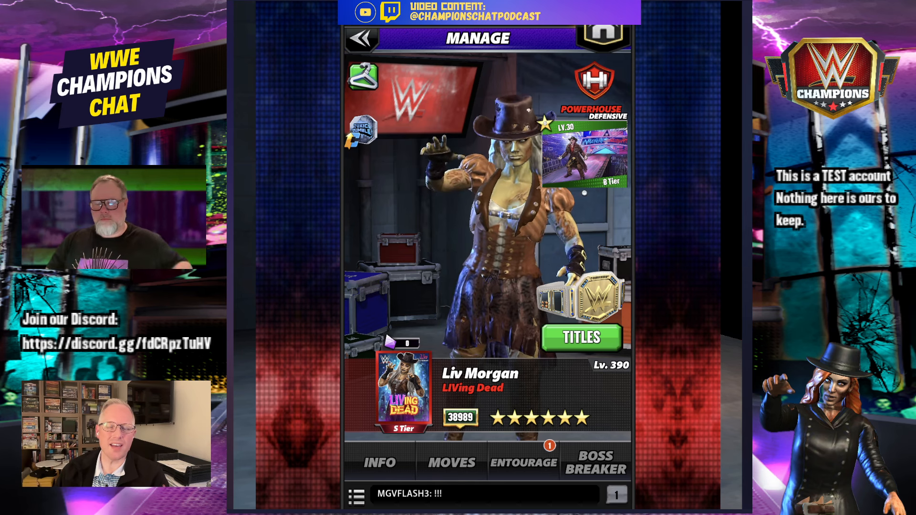
Step: View the moment card, then the maxed Ten Paces and Turn, Face Eraser and Bite
click(583, 158)
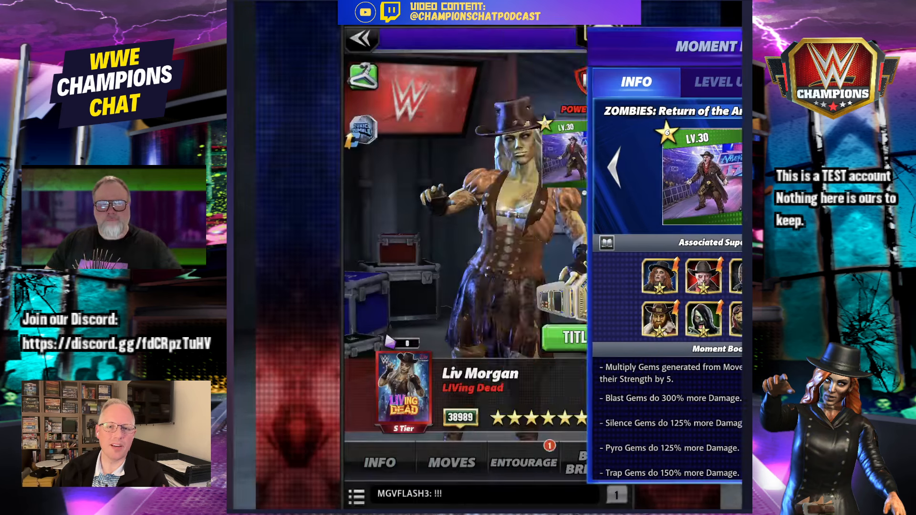
click(450, 463)
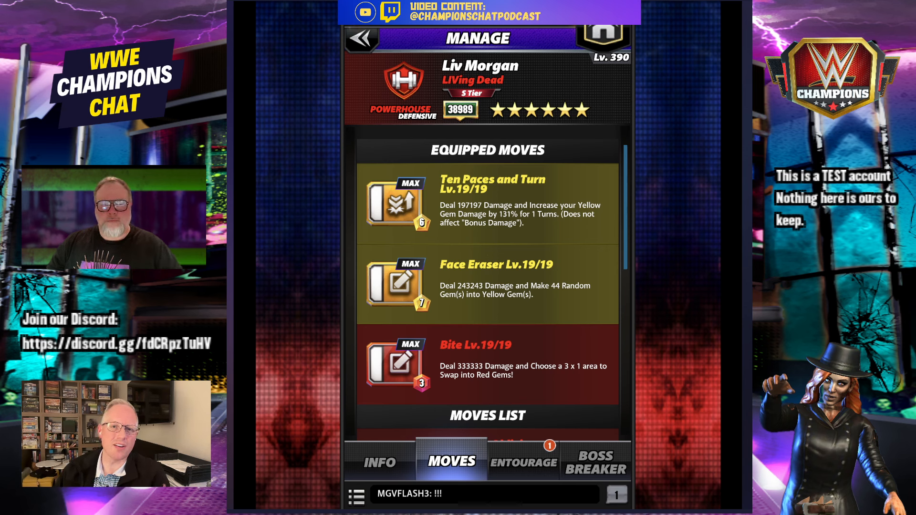
scroll(down, 3)
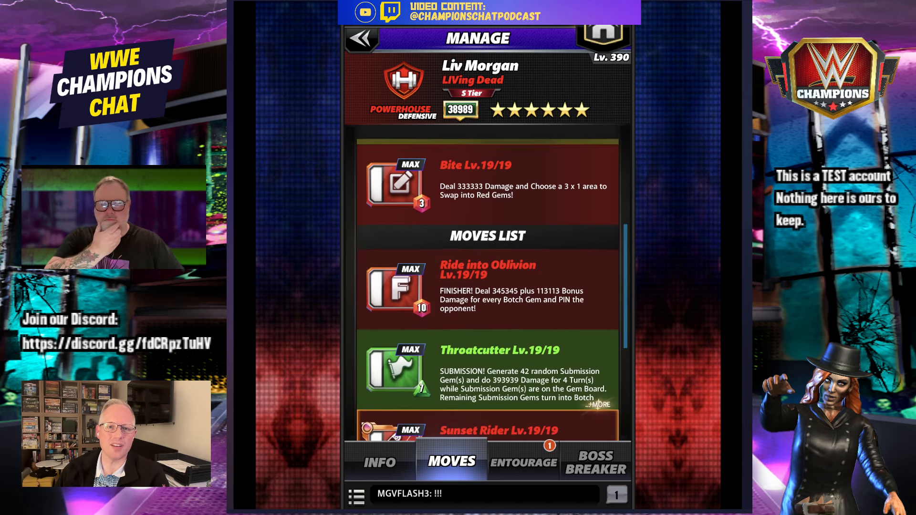
scroll(down, 3)
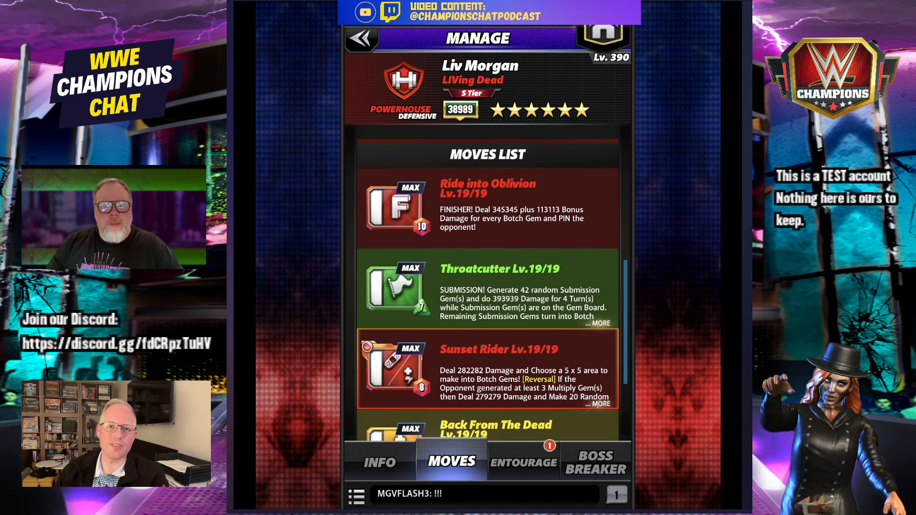
scroll(down, 3)
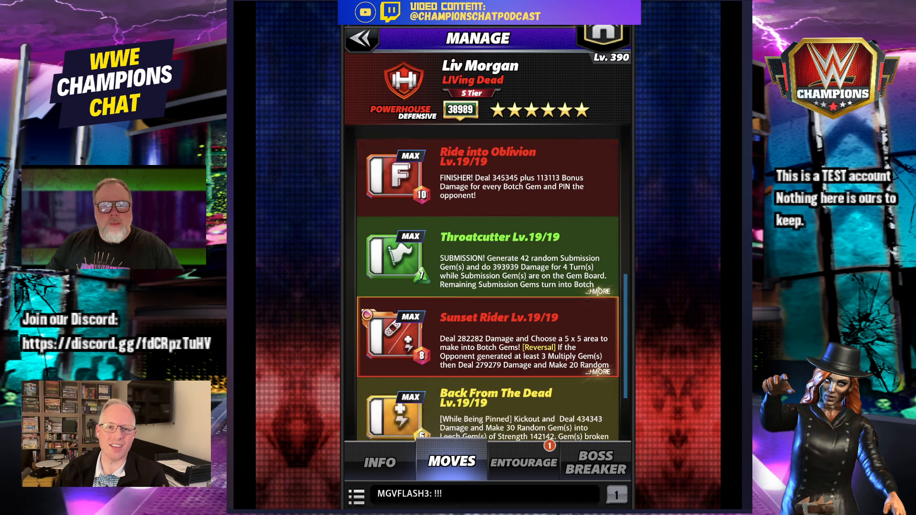
scroll(down, 3)
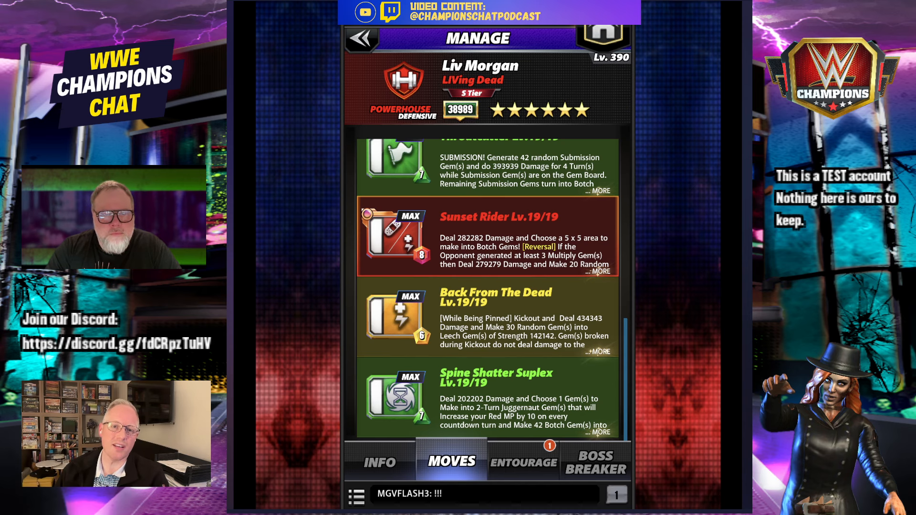
click(495, 318)
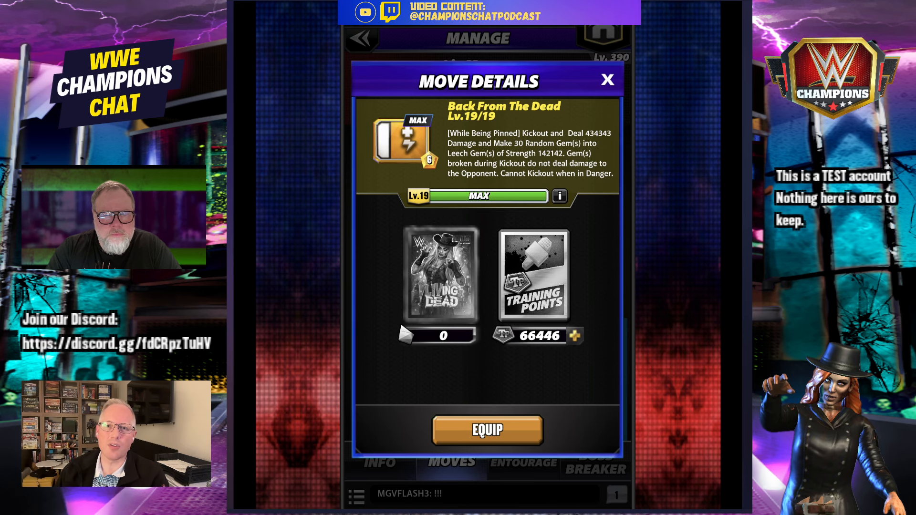
click(608, 79)
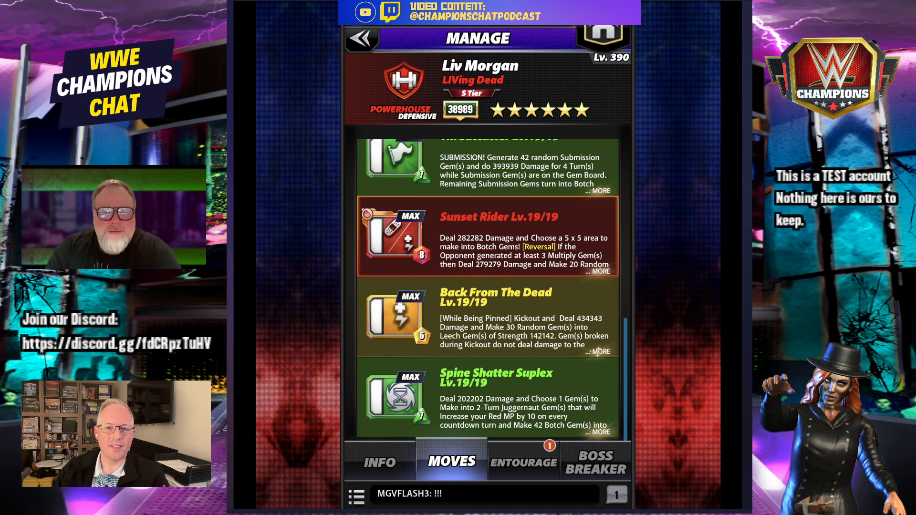
scroll(down, 3)
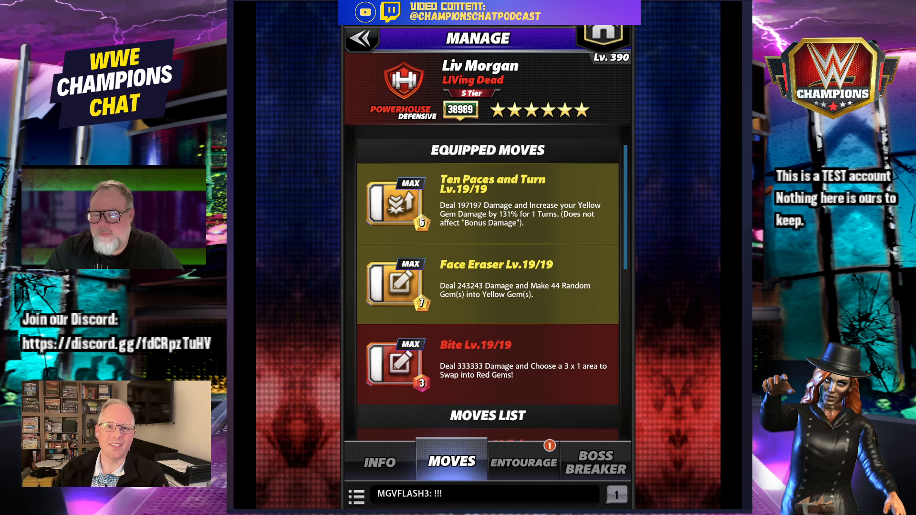
Step: Return to the overview and set up the Hell match against Jade Cargill (38989 vs 37530)
click(379, 462)
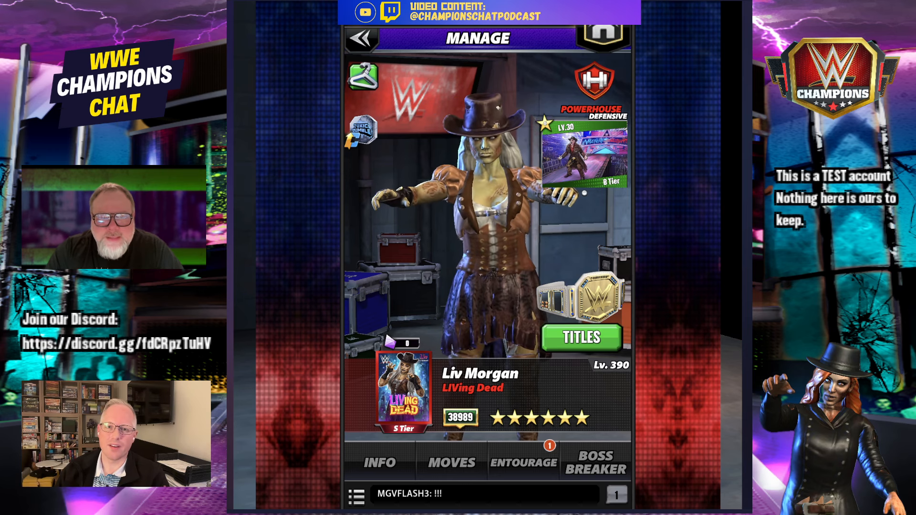
click(581, 336)
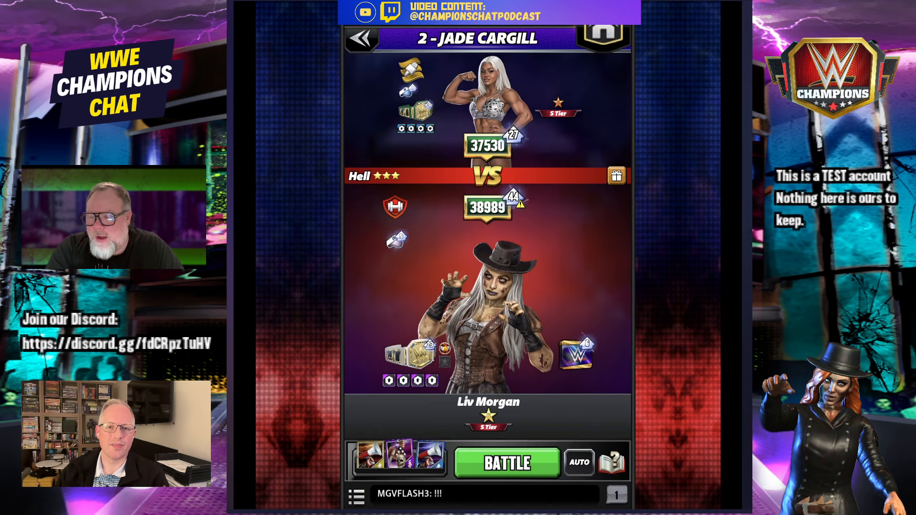
Step: Battle Jade Cargill, using Bite on a 3x1 gem area, then Face Eraser
click(507, 462)
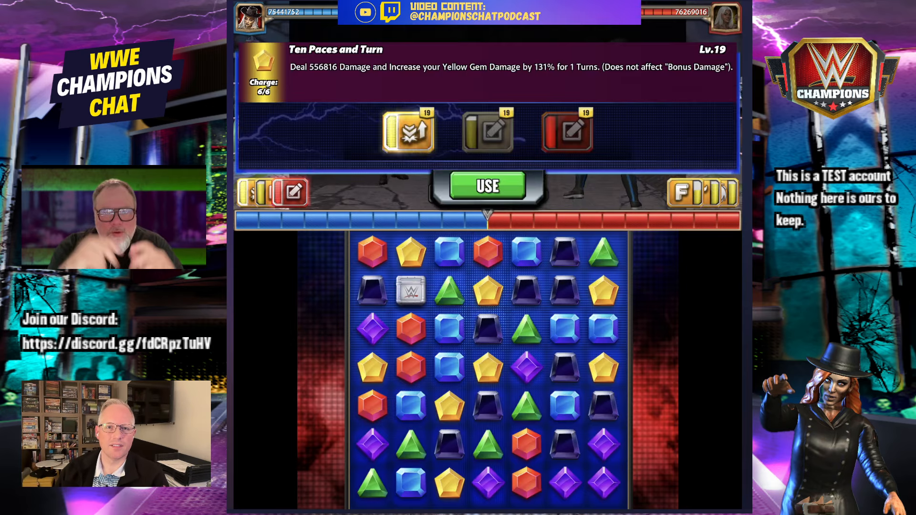
click(488, 186)
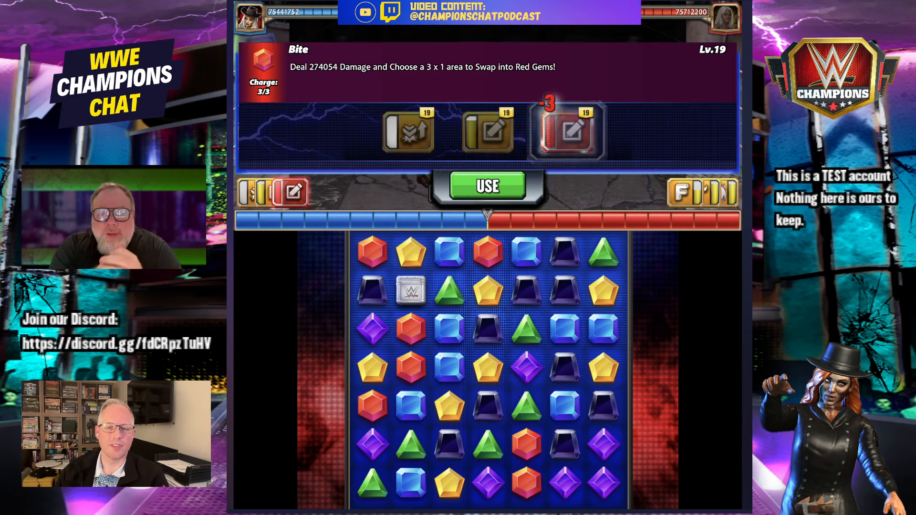
click(489, 186)
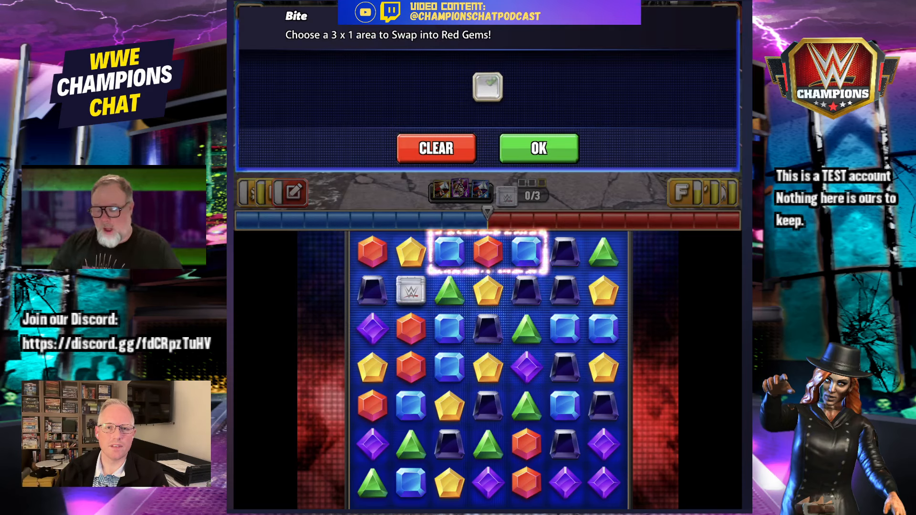
click(538, 147)
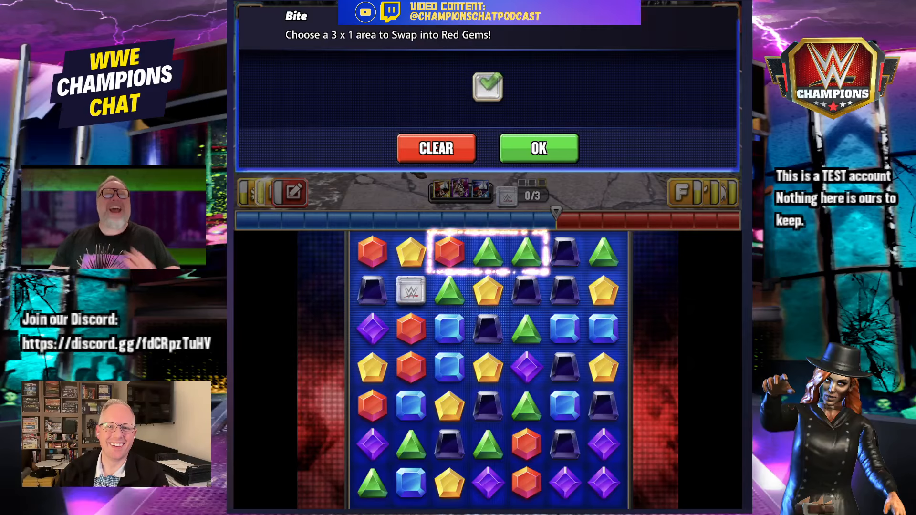
click(538, 148)
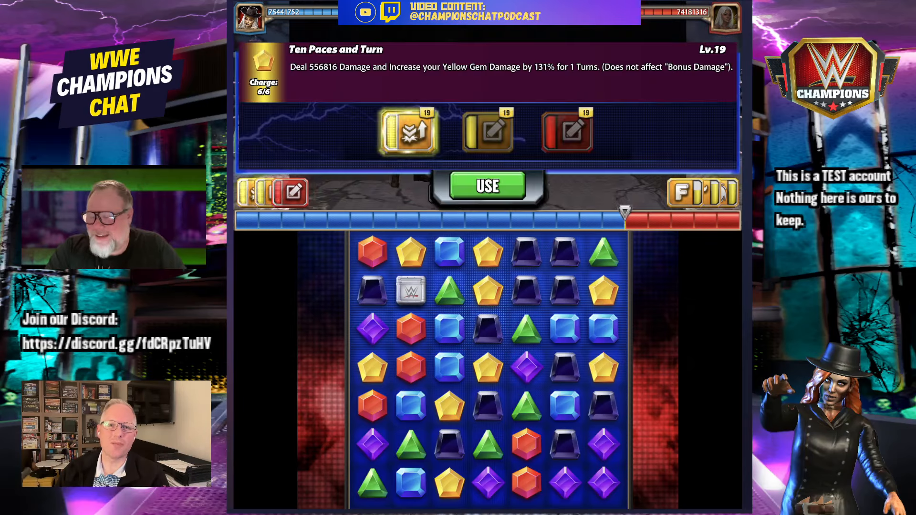
click(487, 186)
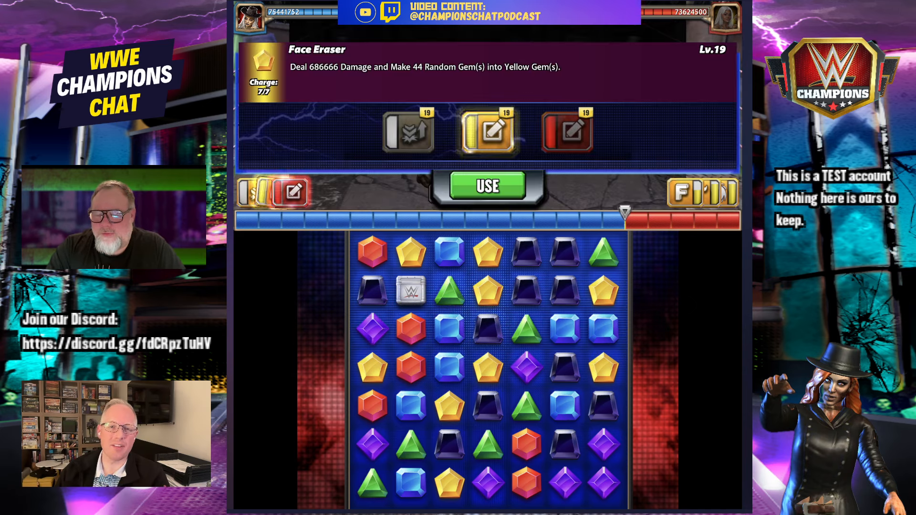
click(488, 187)
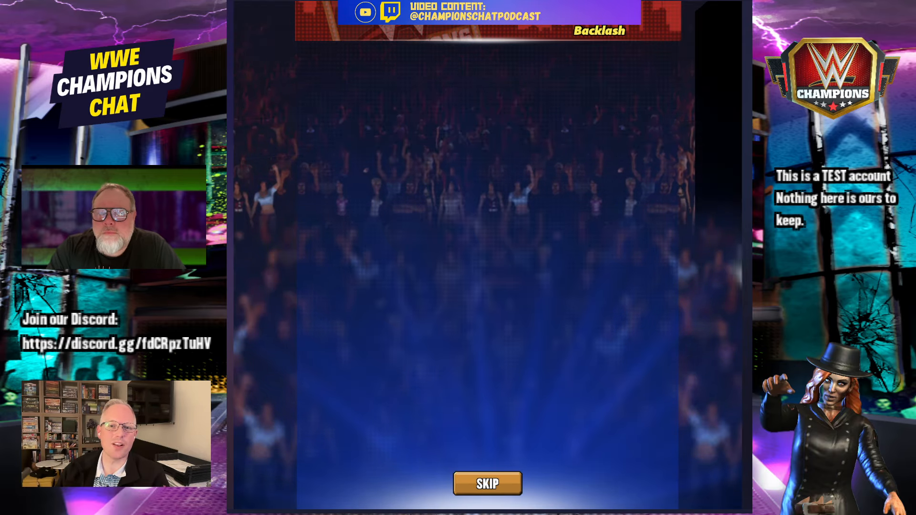
Step: Skip the arena crowd animation in WWE Champions
click(487, 482)
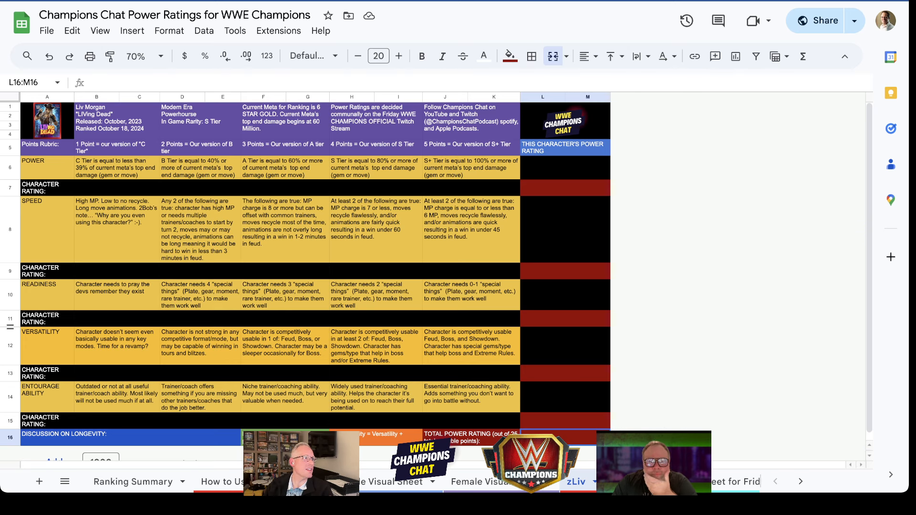
scroll(down, 3)
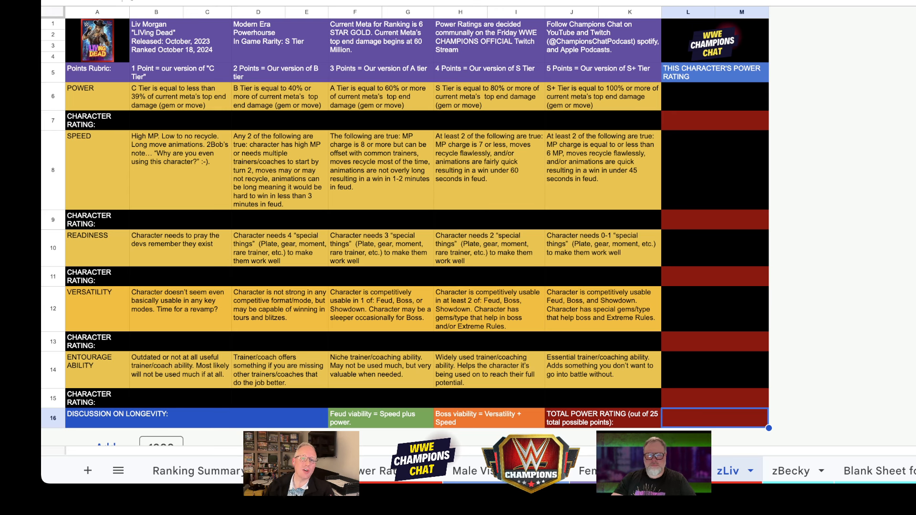
click(381, 114)
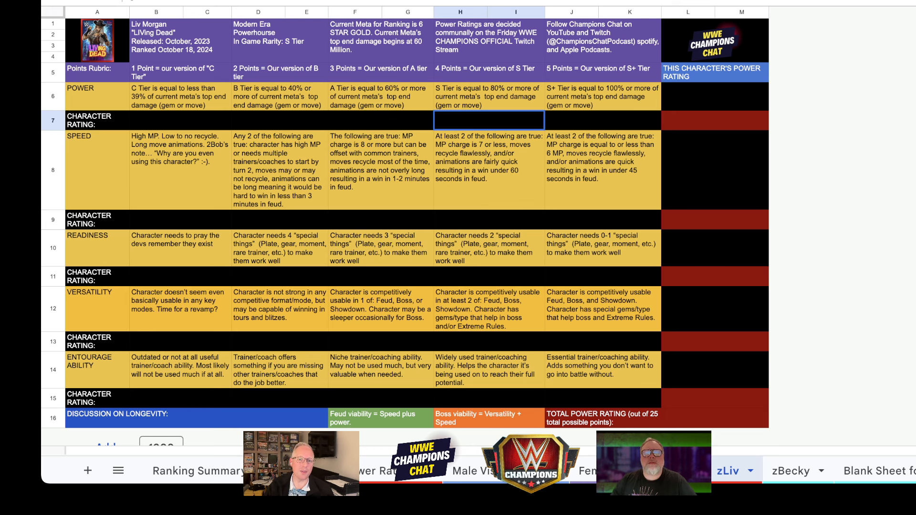
Step: Note 45 M damage versus 48 M for a 4, and rate Power 3
text(4)
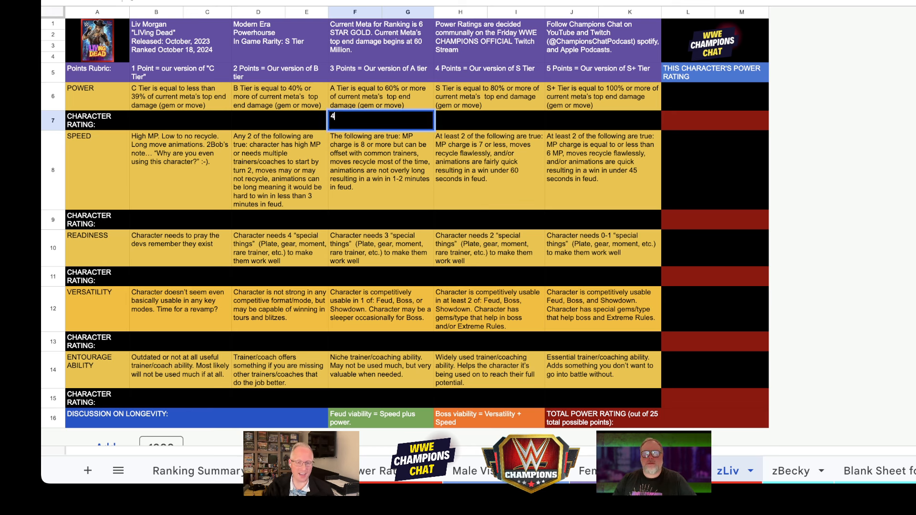
text(5 M damage vs 48 M for a 4)
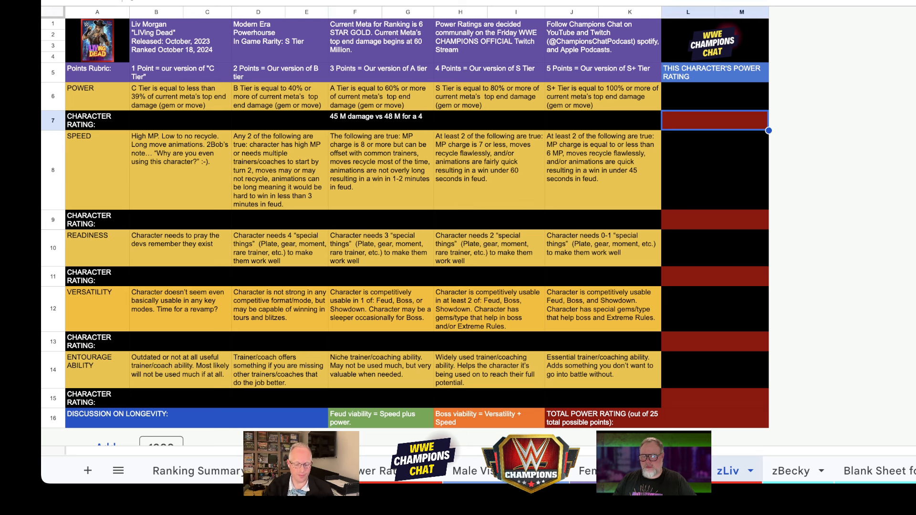
text(3)
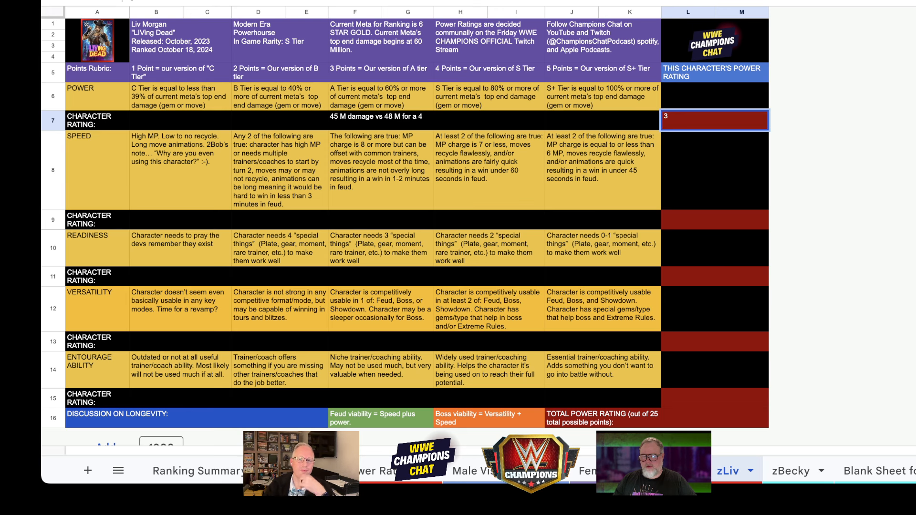
click(602, 219)
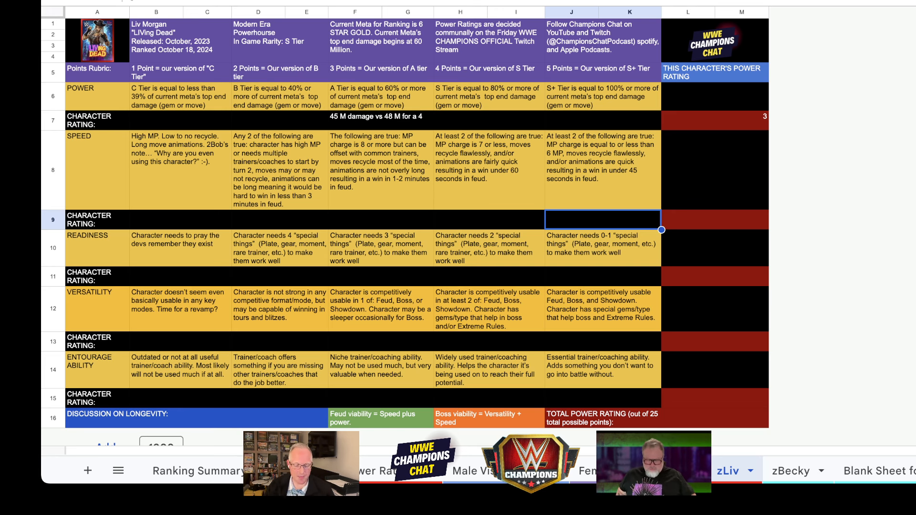
Step: Rate Speed 5, noting she arguably would not win in 45 seconds in feud
text(5)
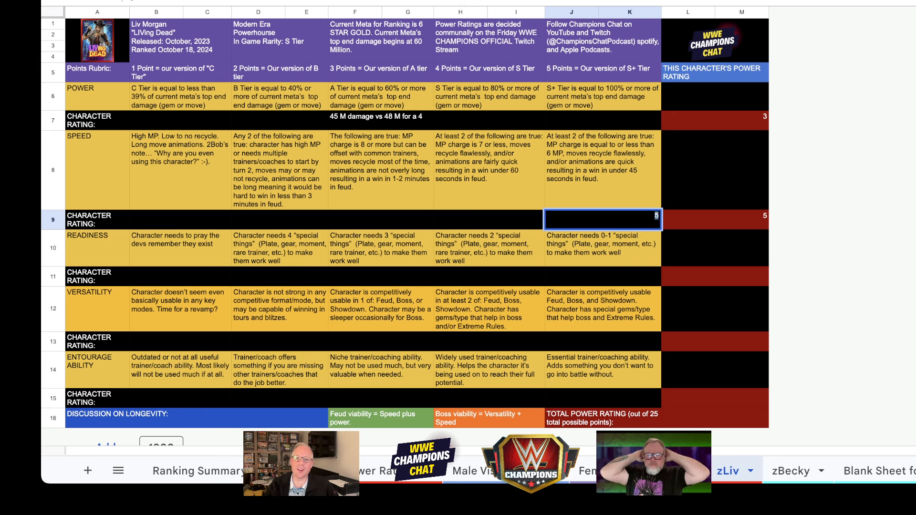
text(Argument to be made that she would not win in 45 seconds)
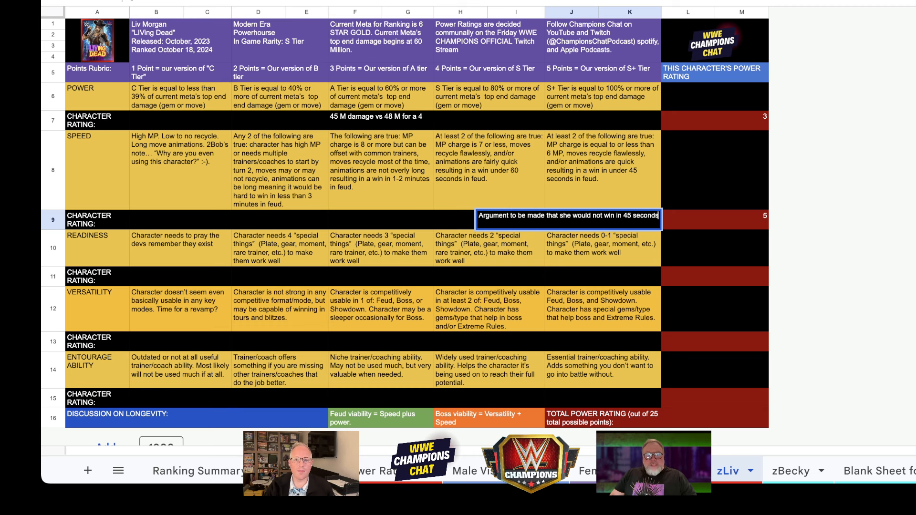
text(in feud)
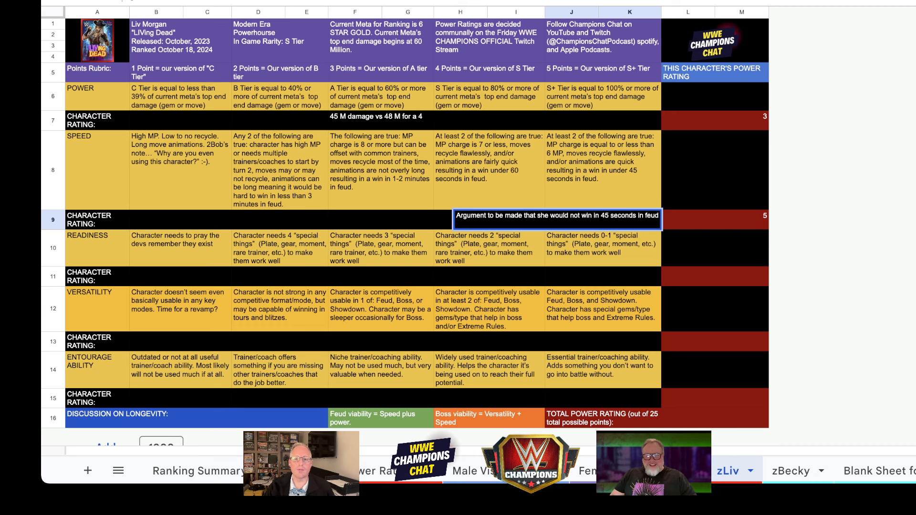
click(602, 251)
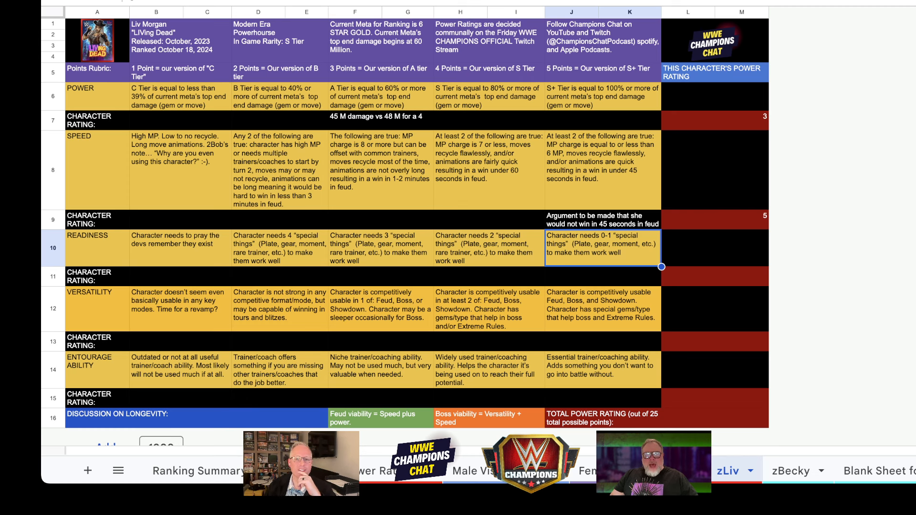
click(603, 276)
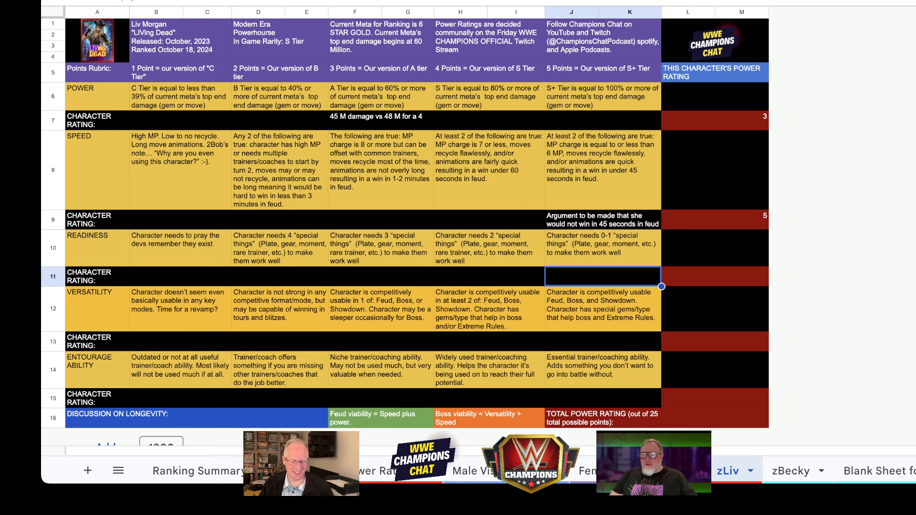
Step: Type the Readiness note 'Chat and disord overwhelmingly voted 5. Low MP common trainers'
text(Chat a)
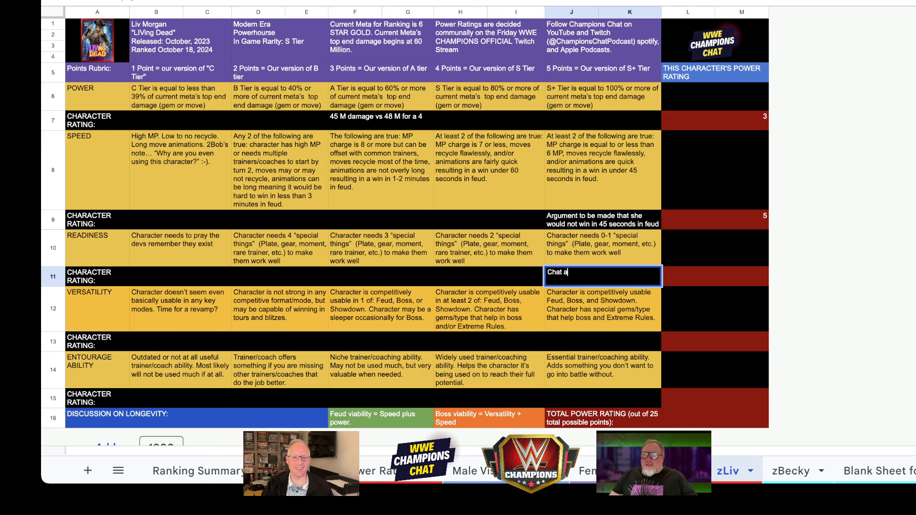
text(nd disord)
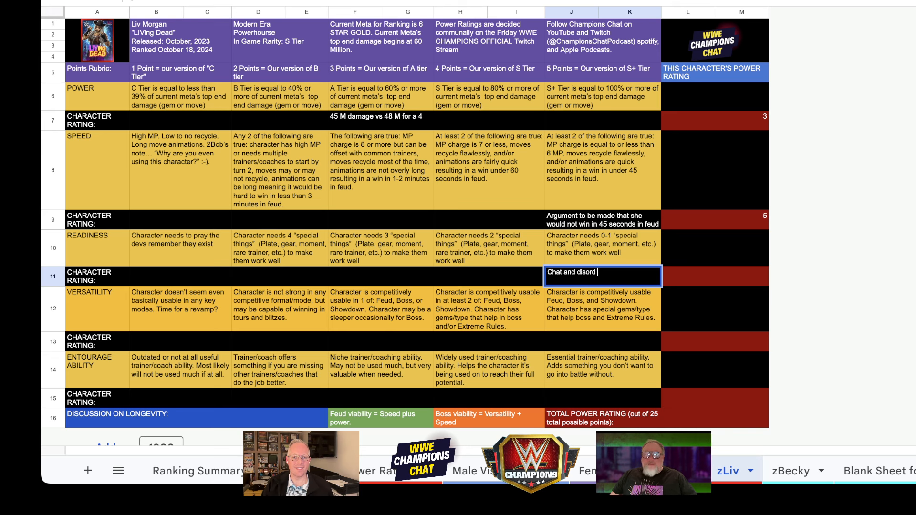
text(overwhelm)
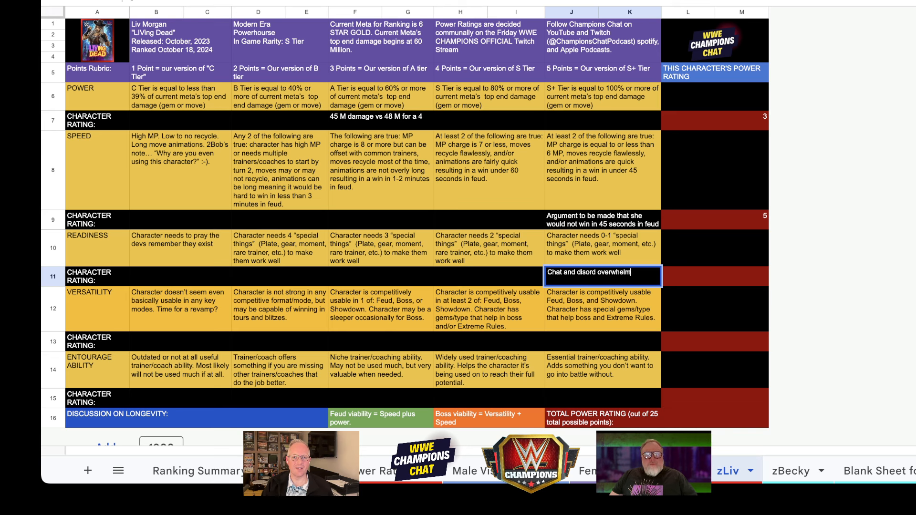
text(ingly vot)
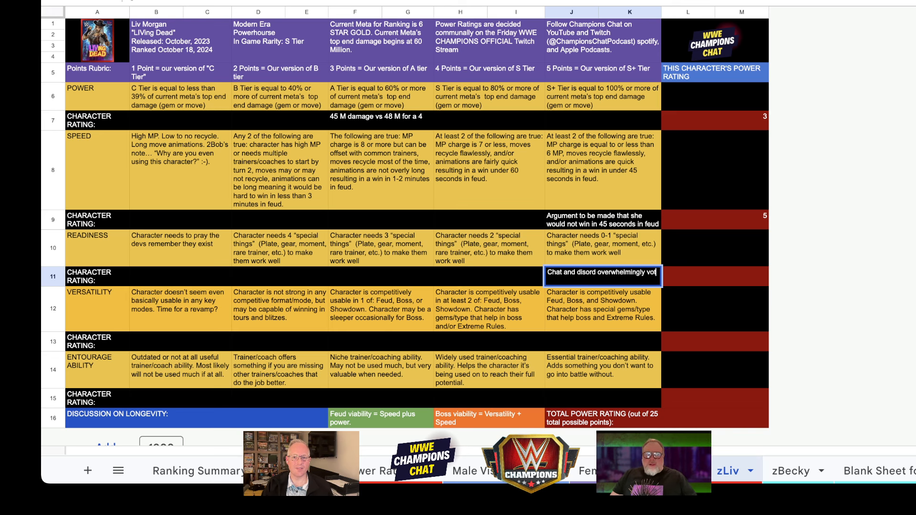
text(voted 5.)
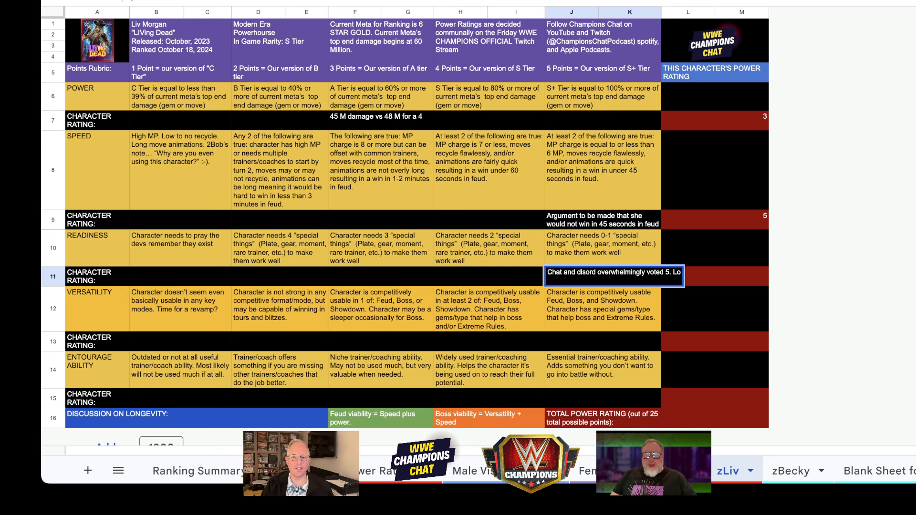
text(Low MP common trainers)
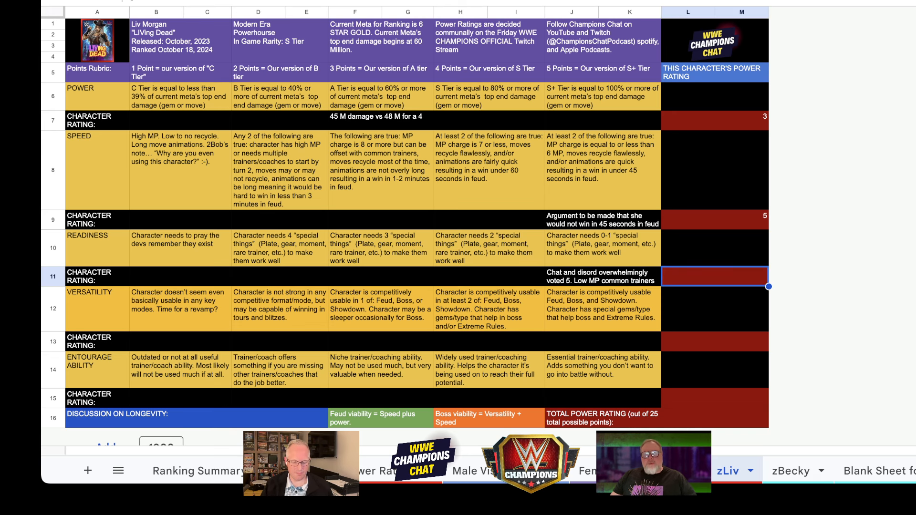
text(5)
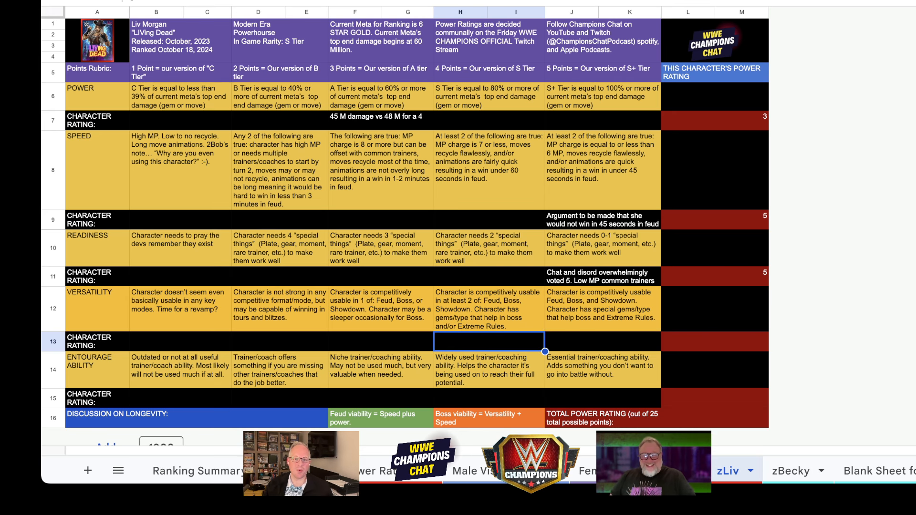
Step: Note Versatility as 'Discord and Twitch dead even split between 4 and 5' in H13
text(Discord and twitch were DEAD eb)
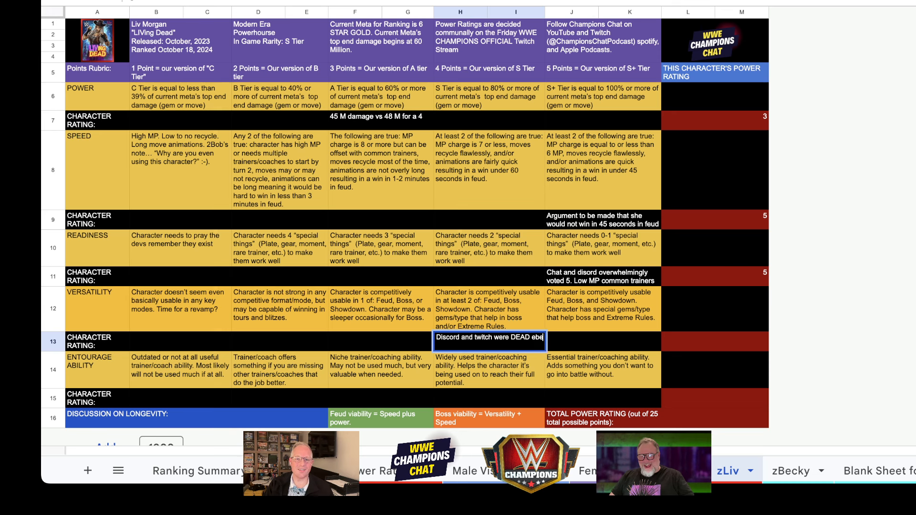
text(ev)
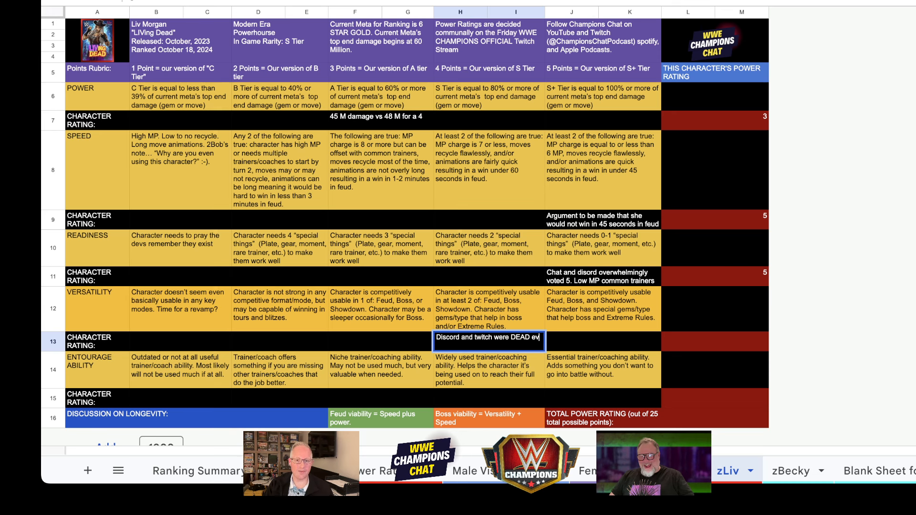
text(even split between)
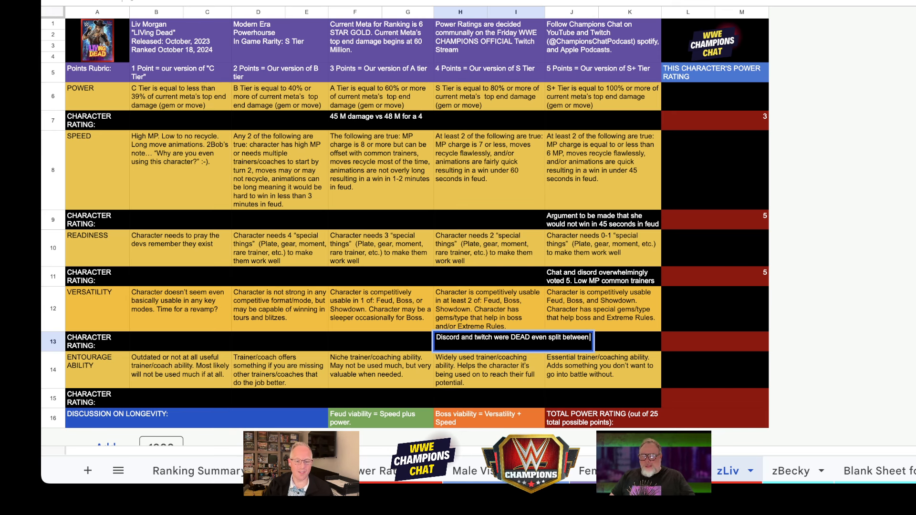
text(4 and 5)
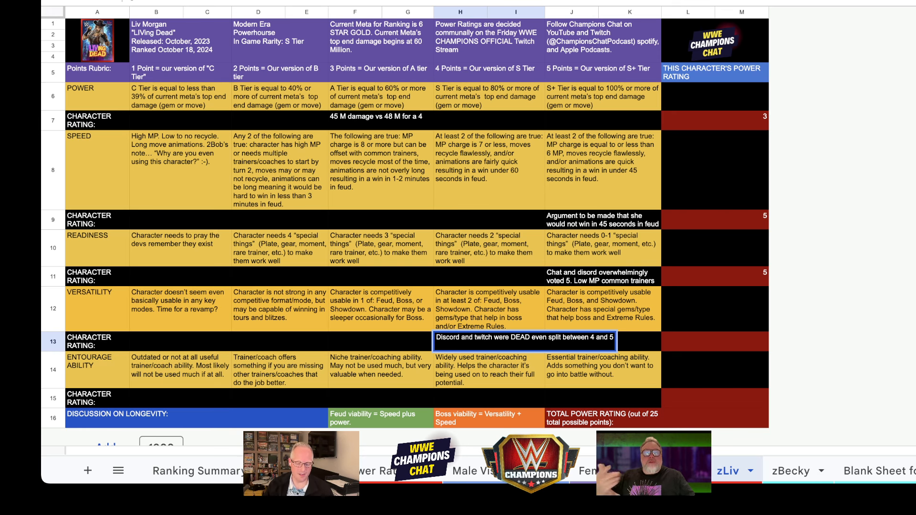
click(715, 342)
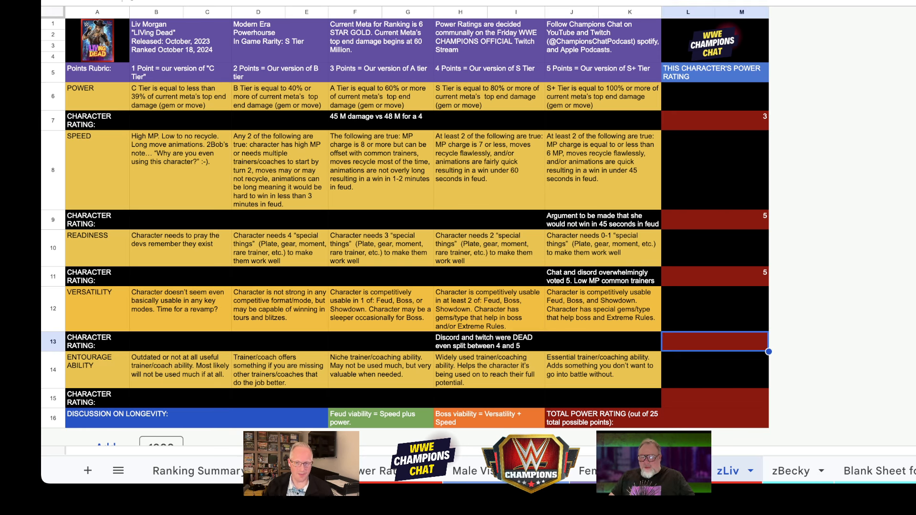
Step: Enter 4 as the Versatility rating in L13
text(4)
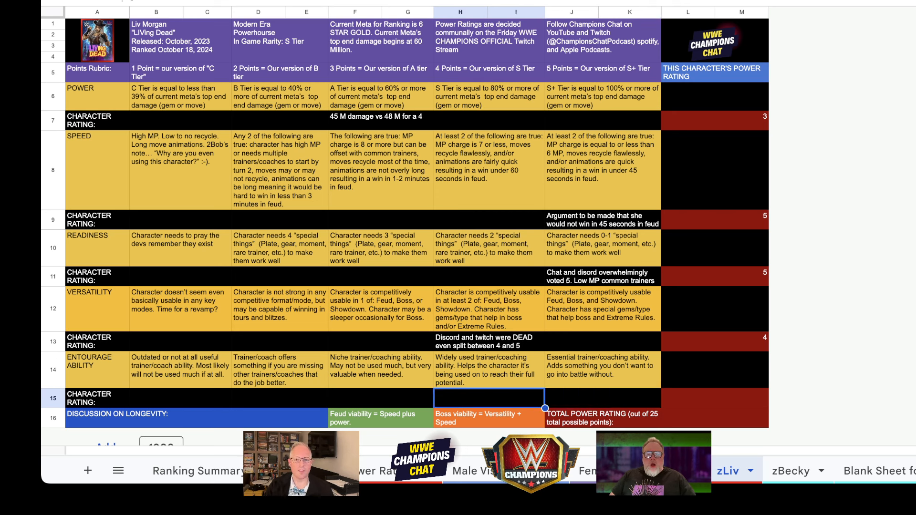
Step: Note Entourage as 'Same as Zombie Sami, just different color/type gem' and rate it 4
text(Same as Zombie Sami,)
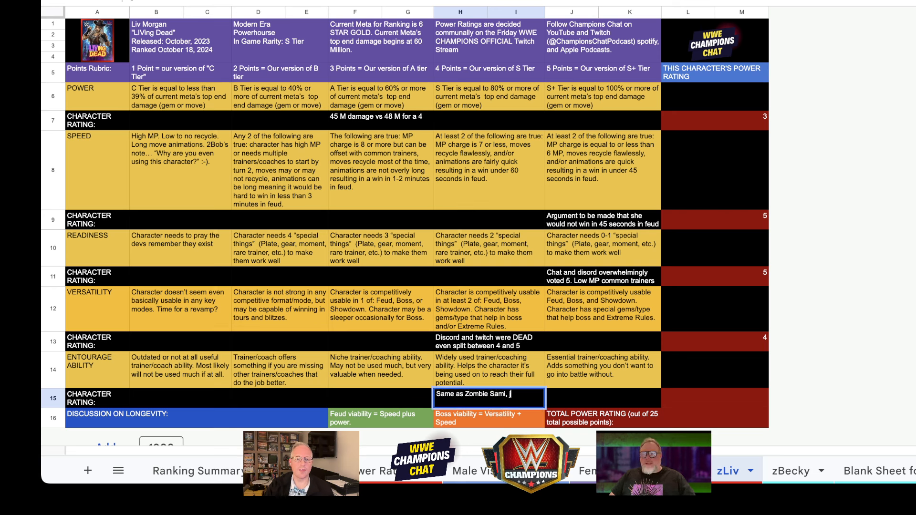
text(just different)
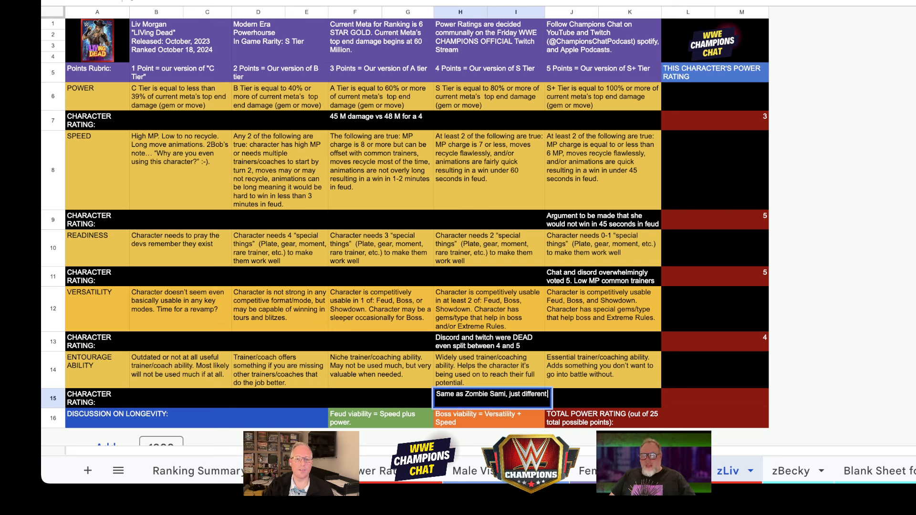
text(color/)
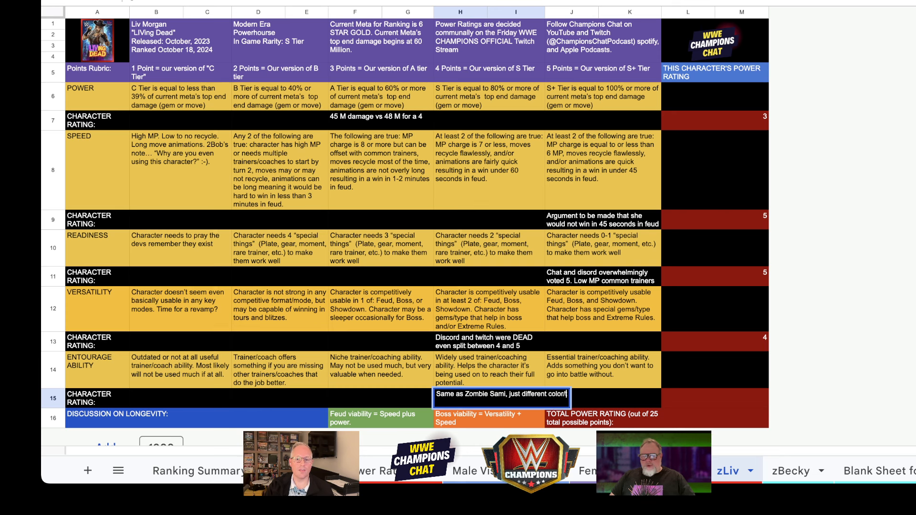
text(/type gem)
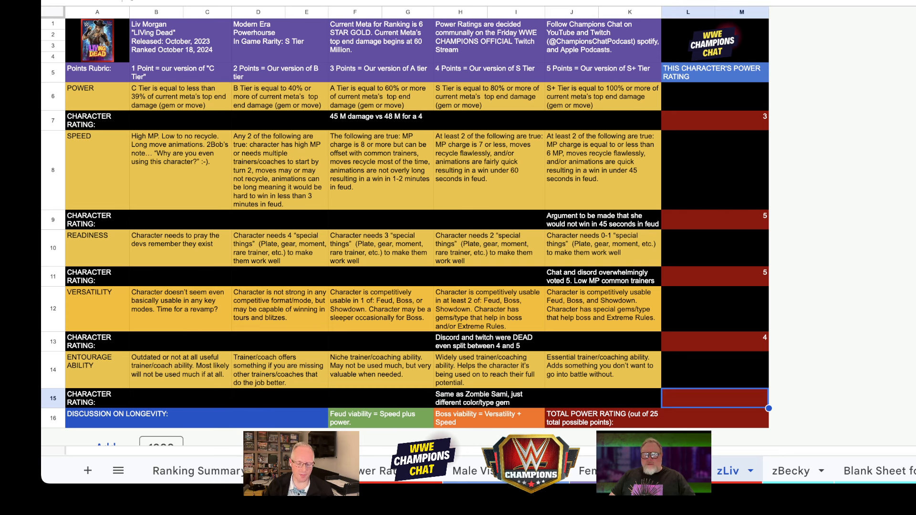
text(4)
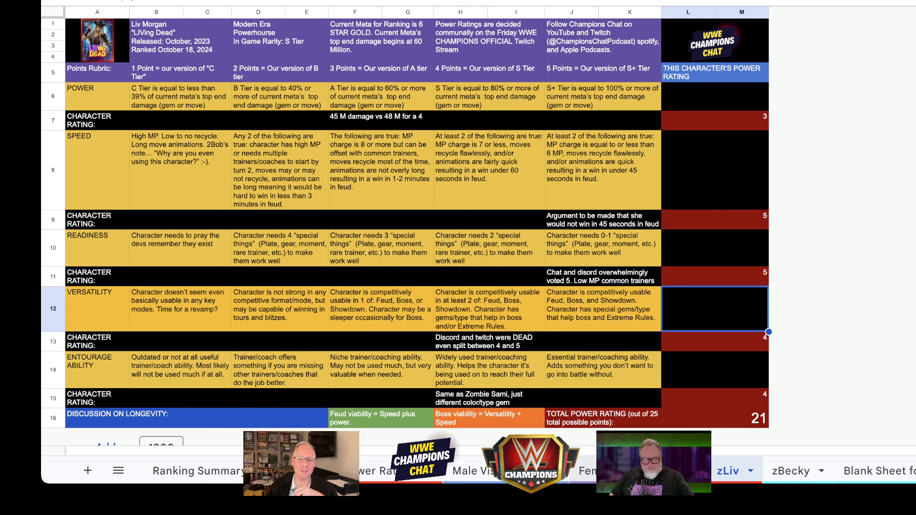
Step: Switch to the Ranking Summary sheet and scroll through the character scores and totals
click(197, 470)
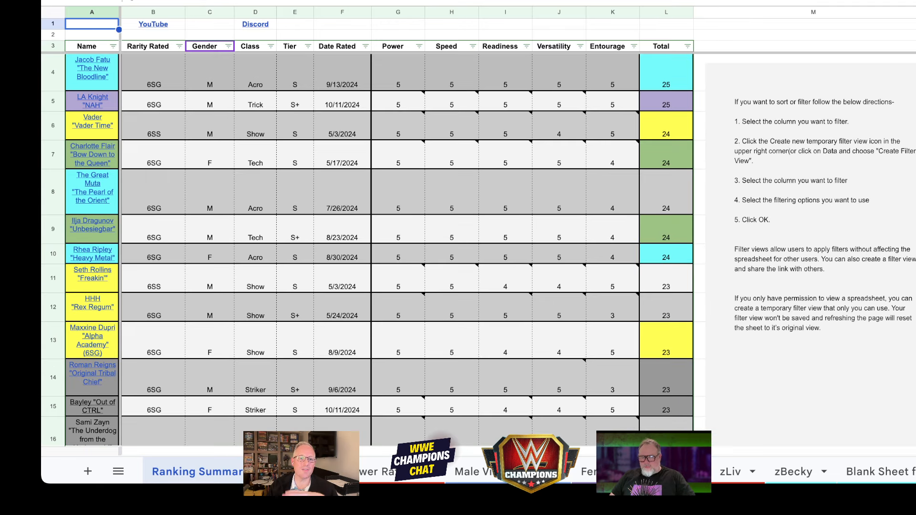
scroll(down, 3)
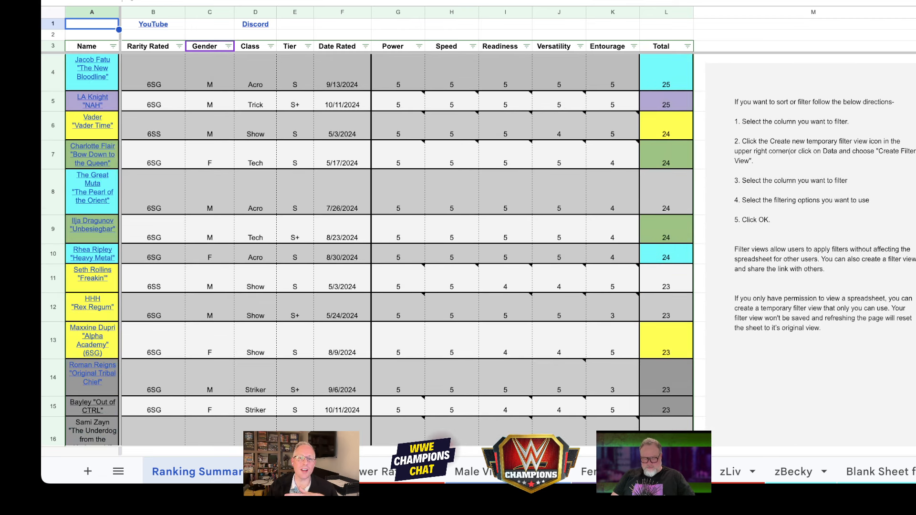
click(419, 46)
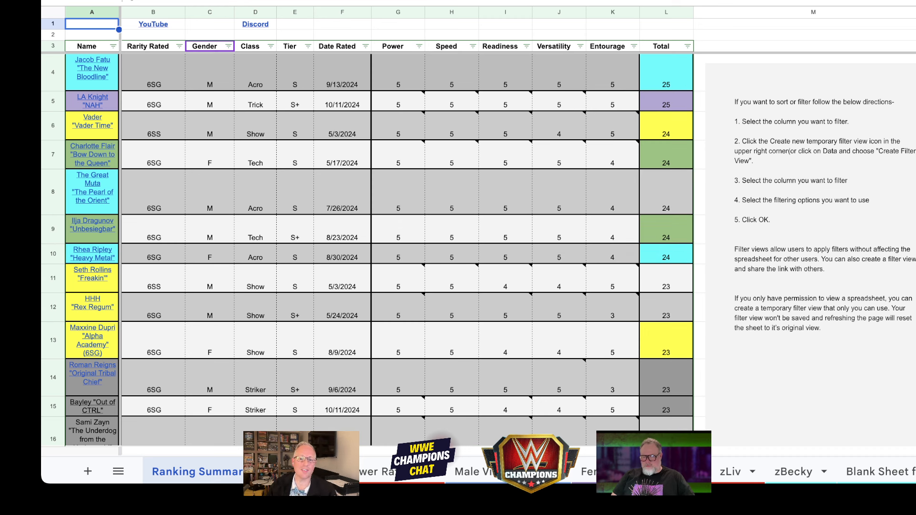
click(589, 471)
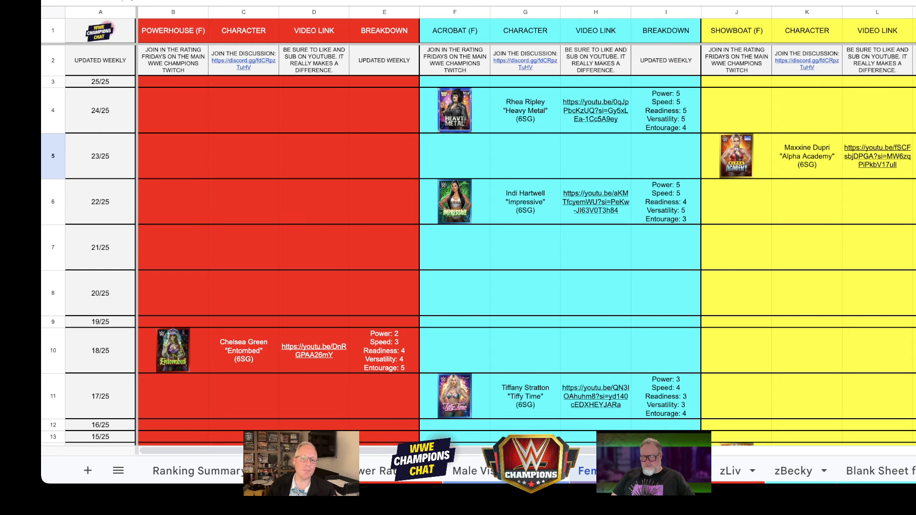
Step: Scroll the female tier chart to the Trickster column showing Liv Morgan 'obLIVion' at 21/25
scroll(down, 3)
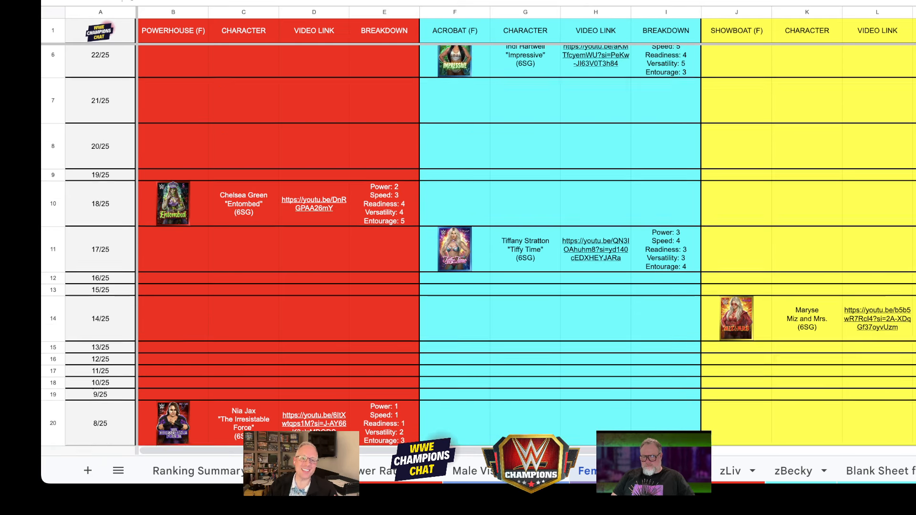
scroll(up, 3)
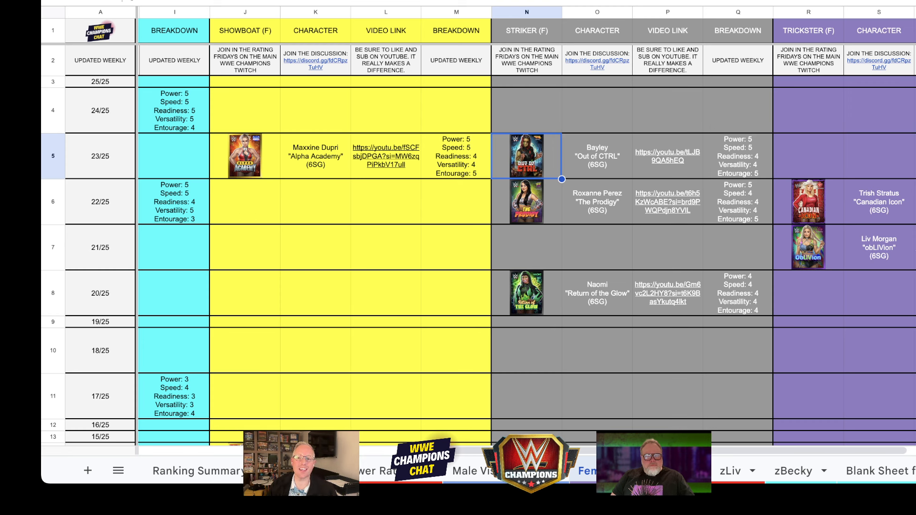
scroll(right, 3)
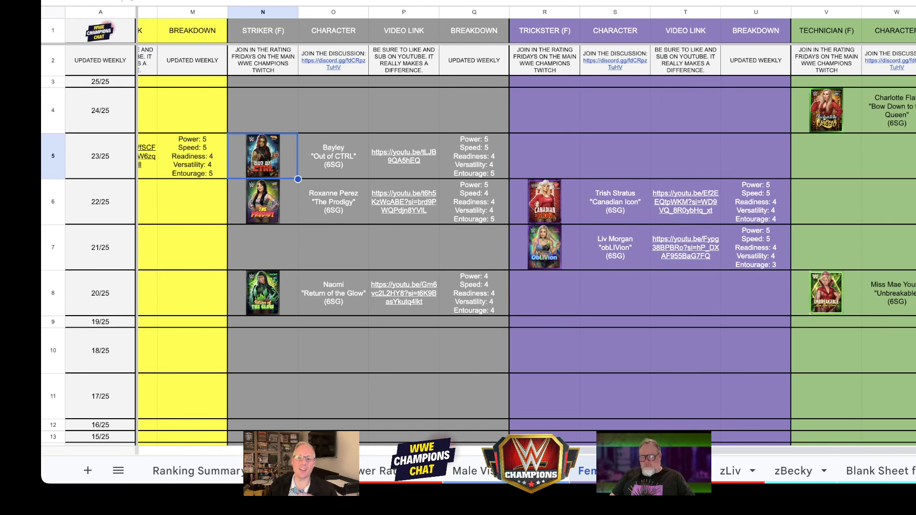